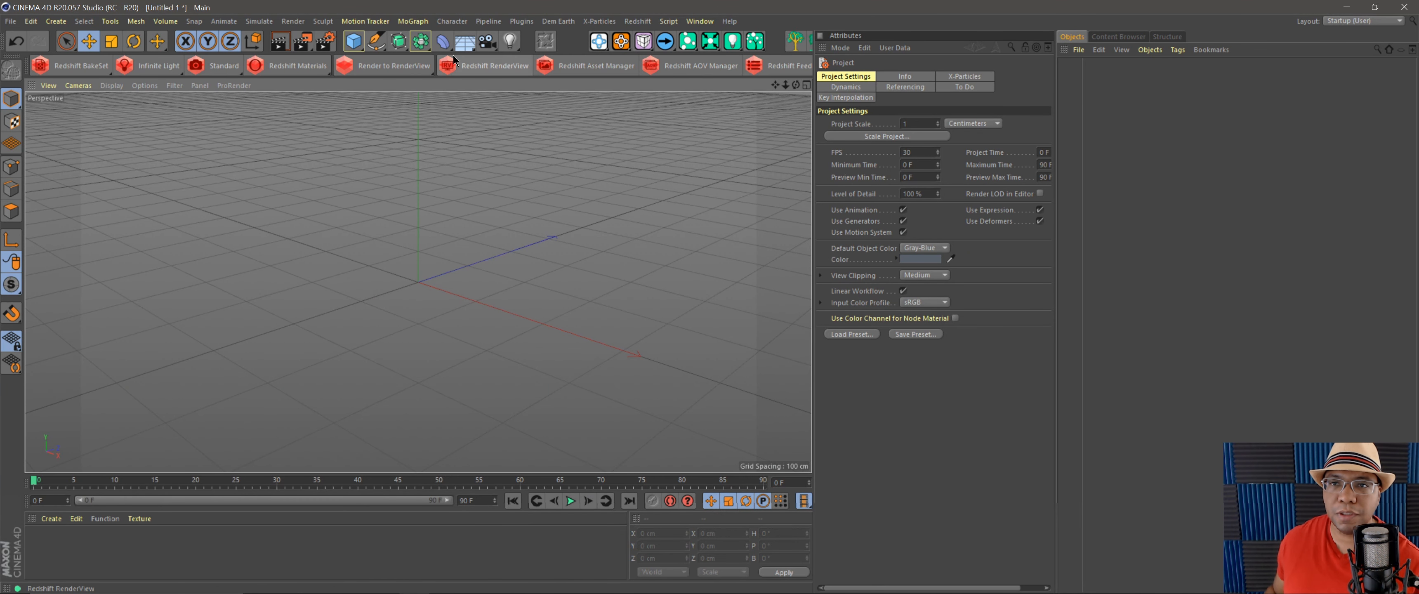
- Browse the MoGraph generator list a few times without adding anything
left_click(412, 21)
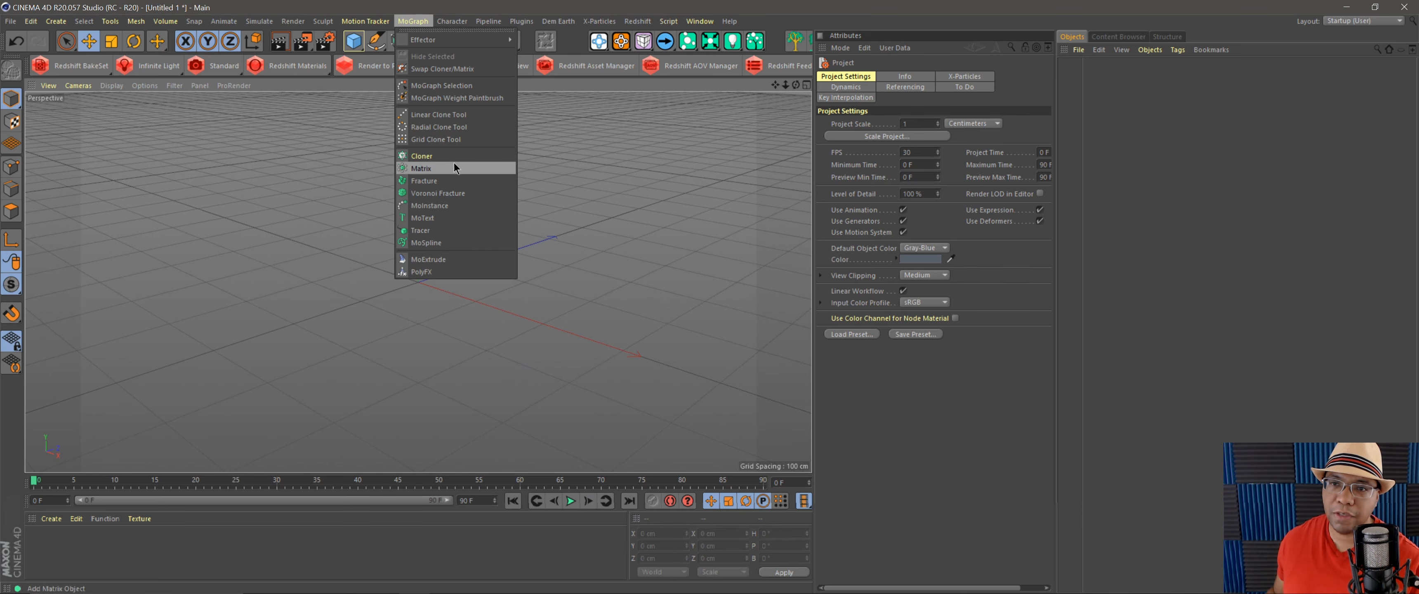
left_click(421, 168)
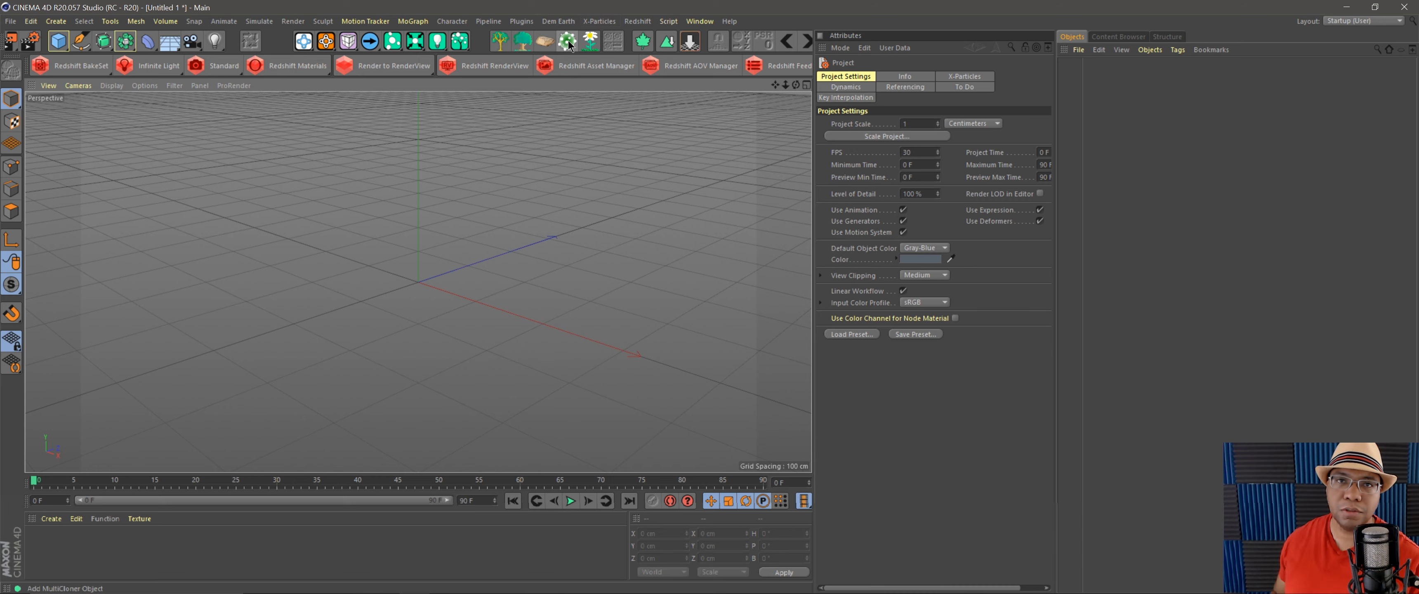
mouse_move(569, 41)
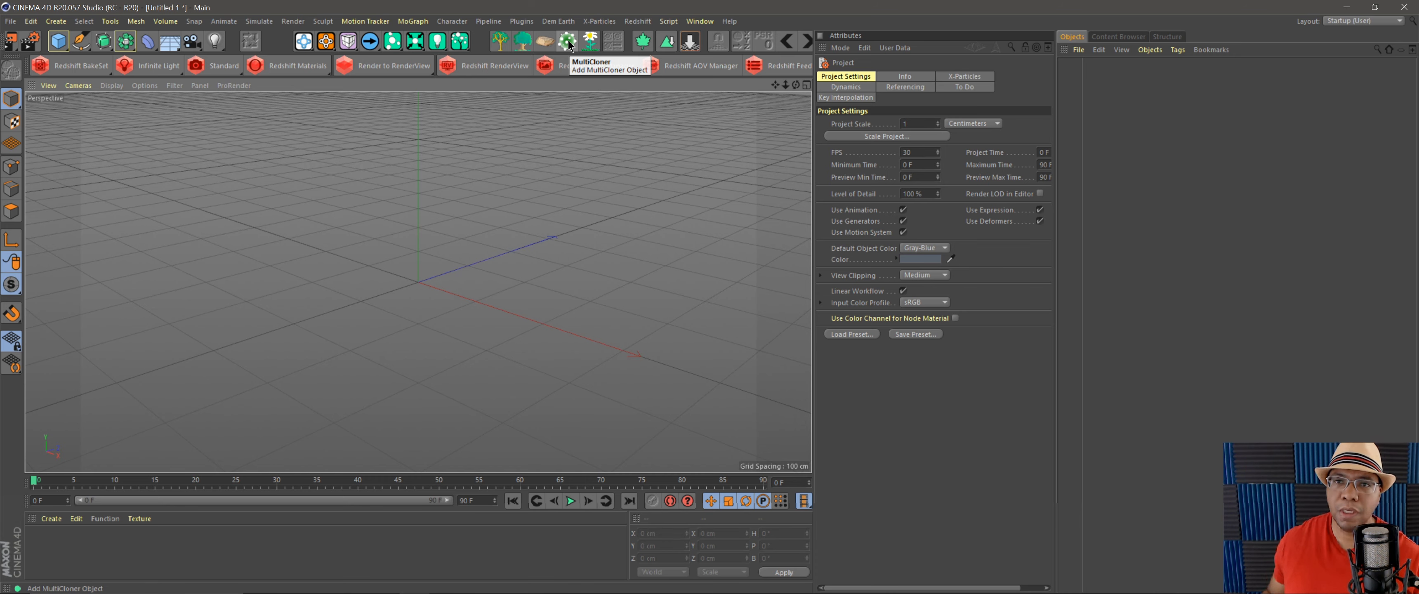
left_click(411, 20)
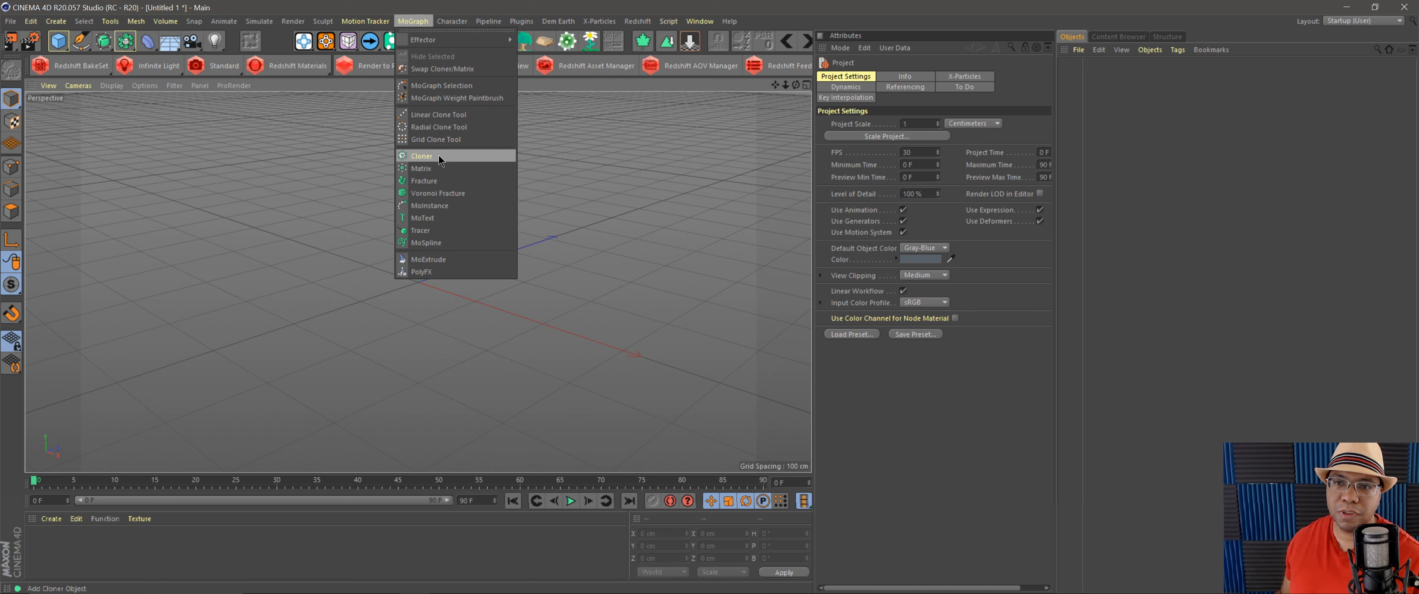
mouse_move(421, 168)
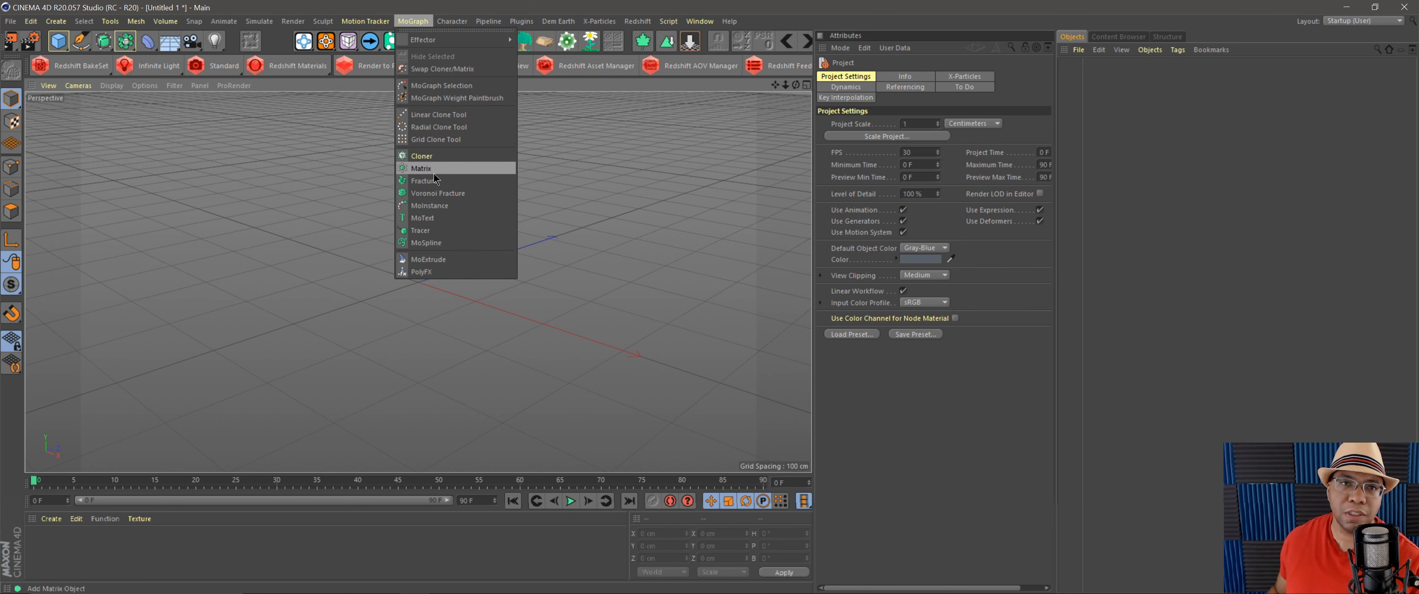
left_click(421, 168)
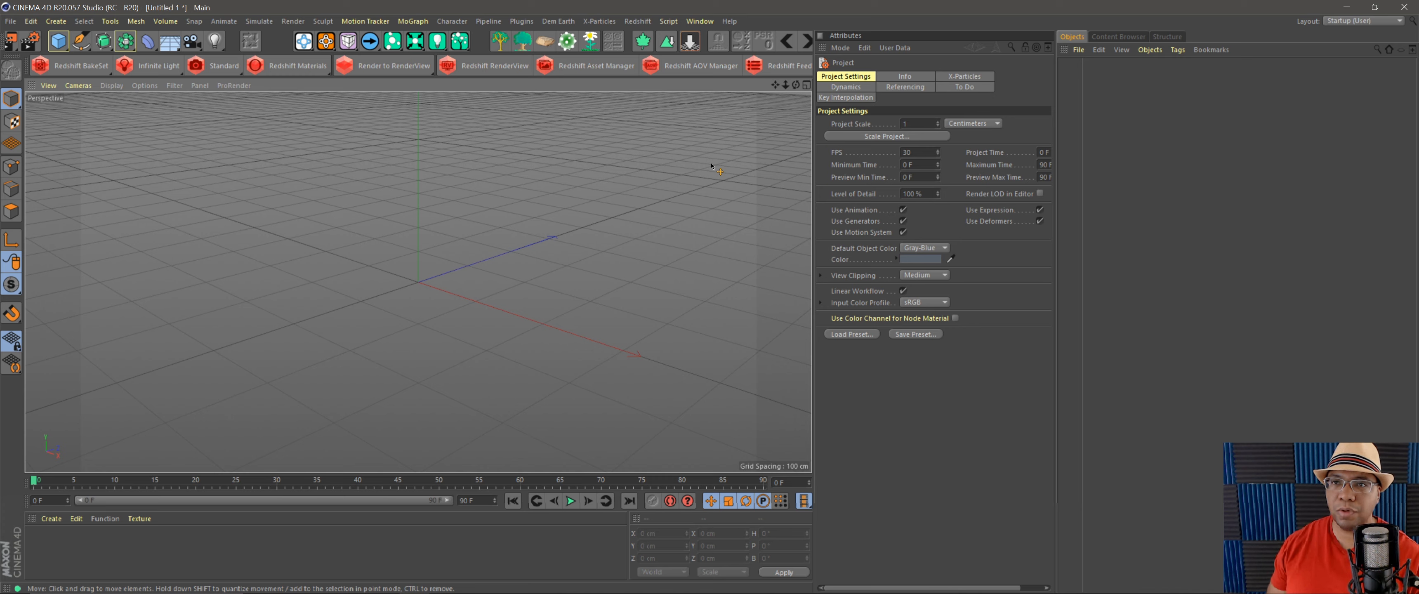
mouse_move(624, 86)
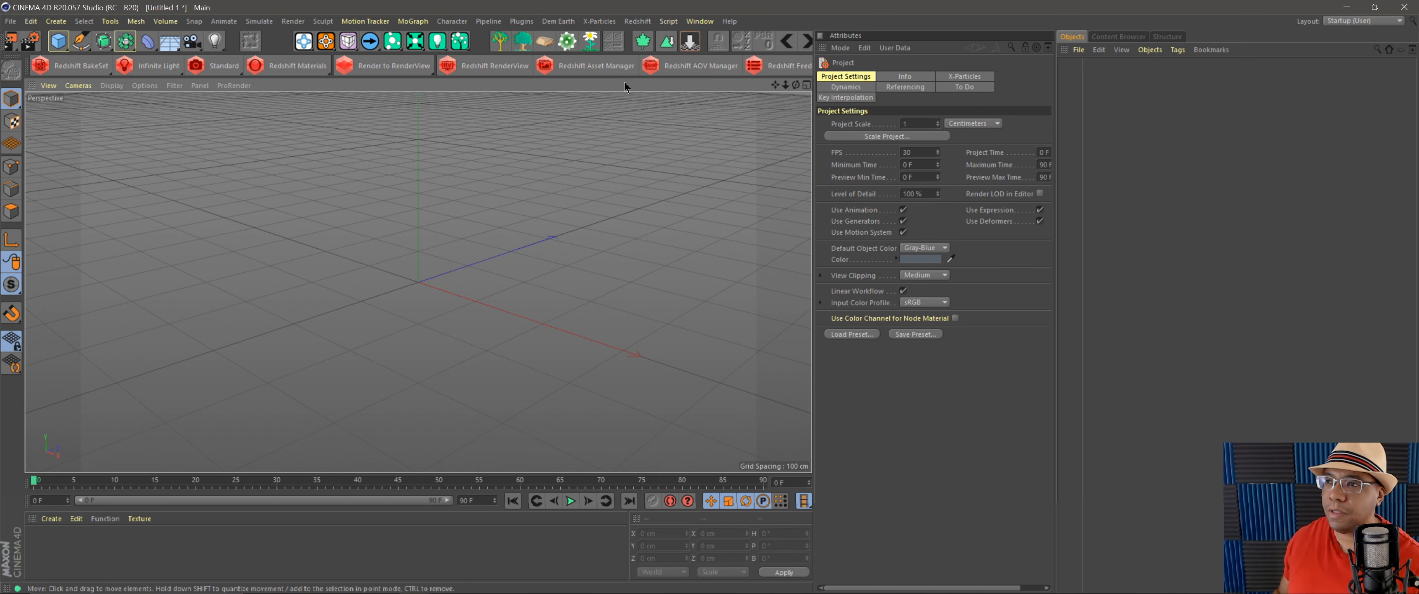
left_click(412, 20)
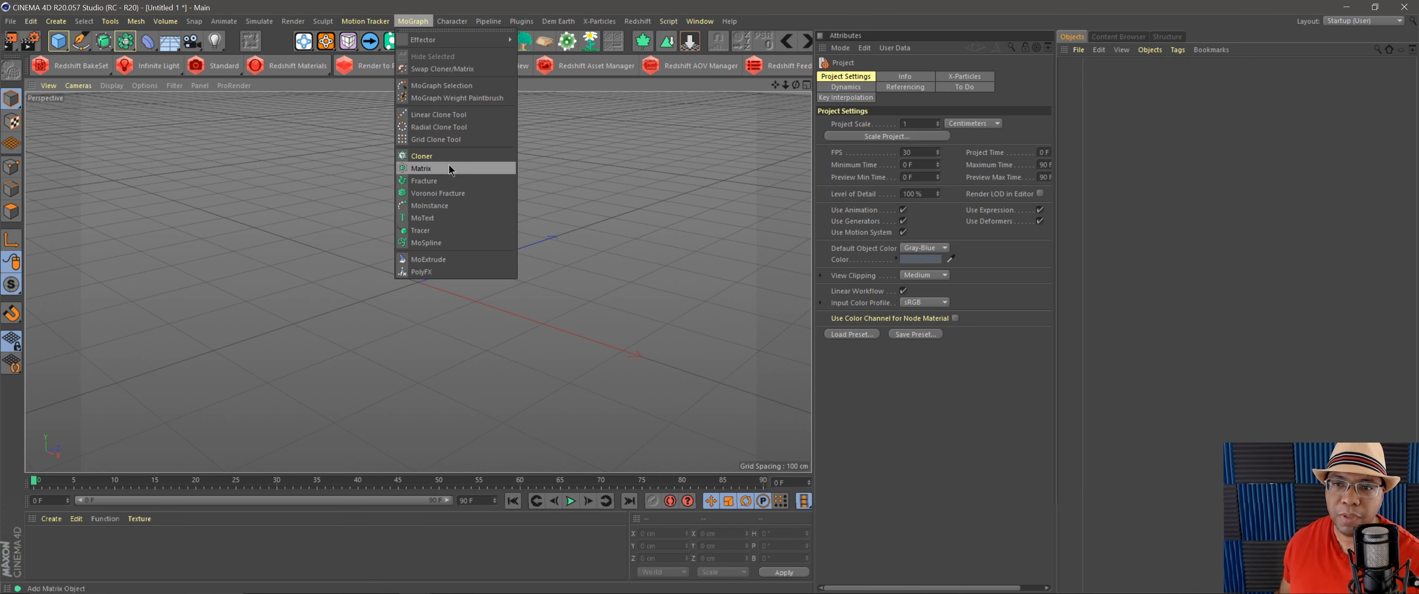
mouse_move(539, 172)
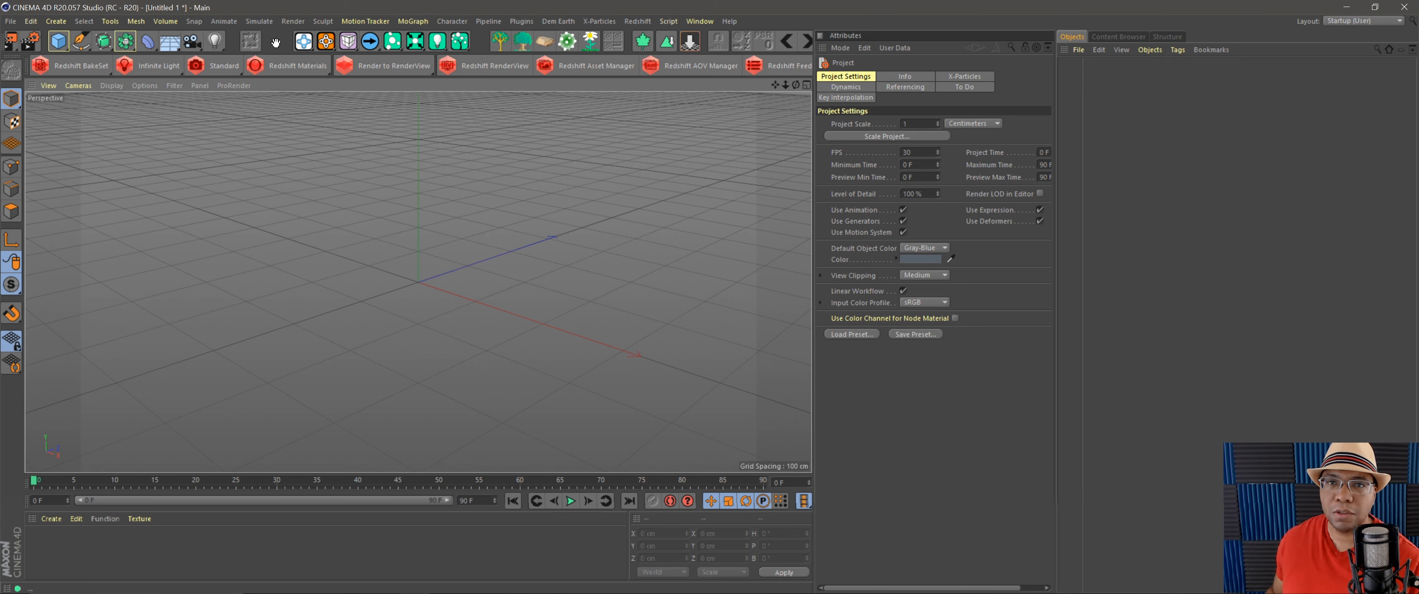
- Add a Landscape primitive 2000 cm wide and turn off Borders At Sea Level
left_click(354, 41)
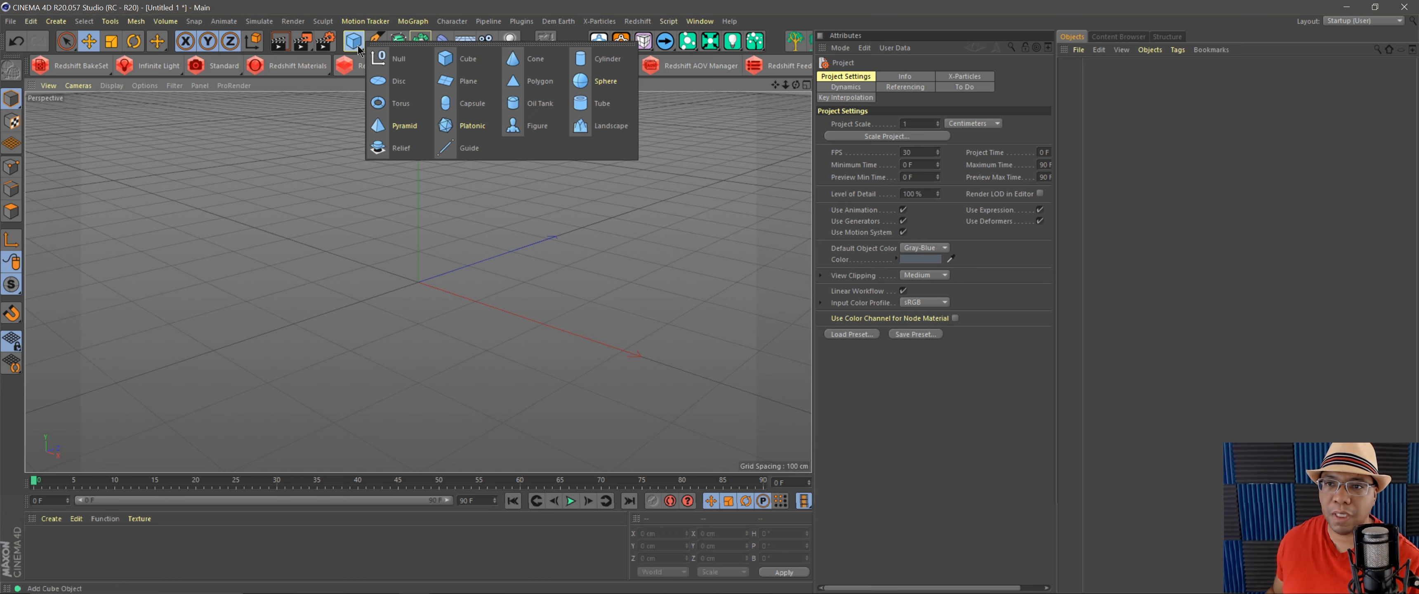
left_click(610, 126)
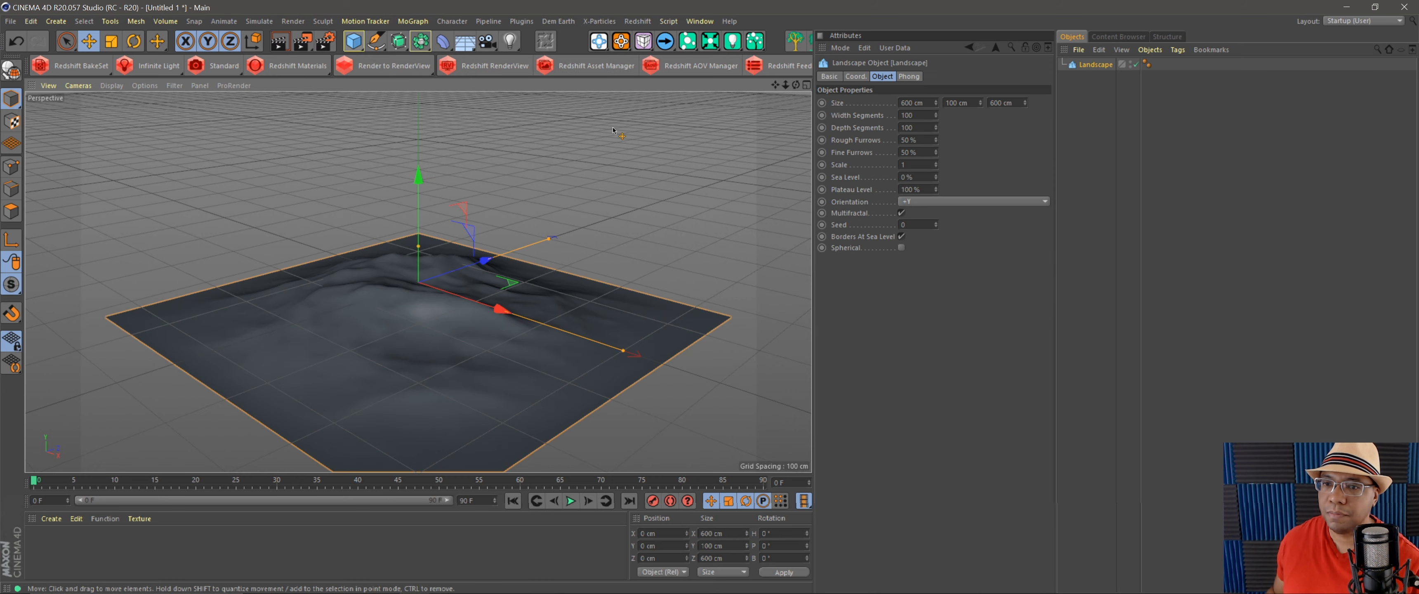
triple_click(915, 103)
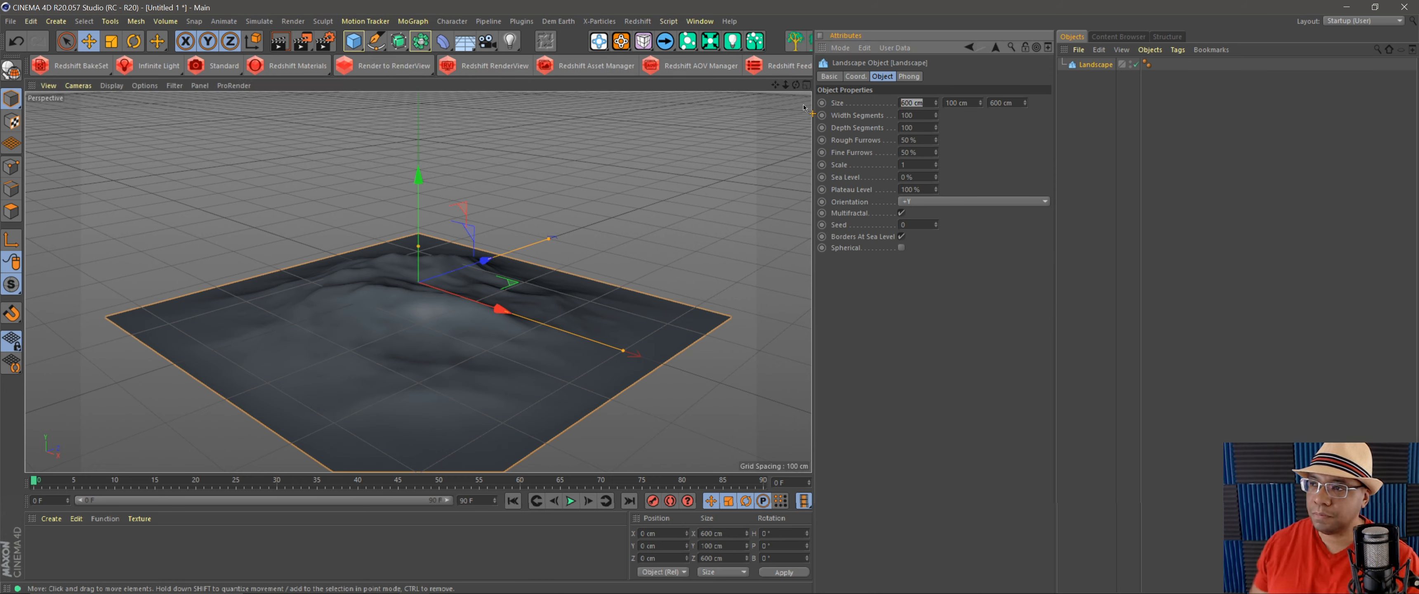
type("2000")
left_click(962, 102)
type("25")
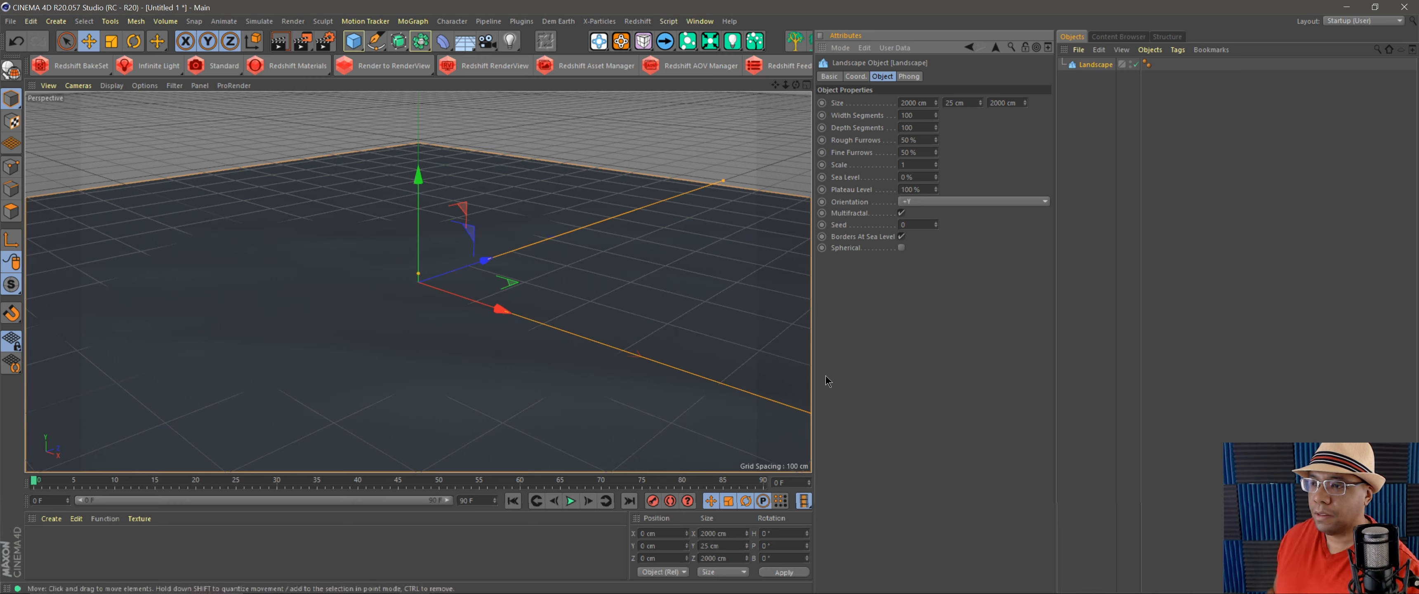
left_click(900, 236)
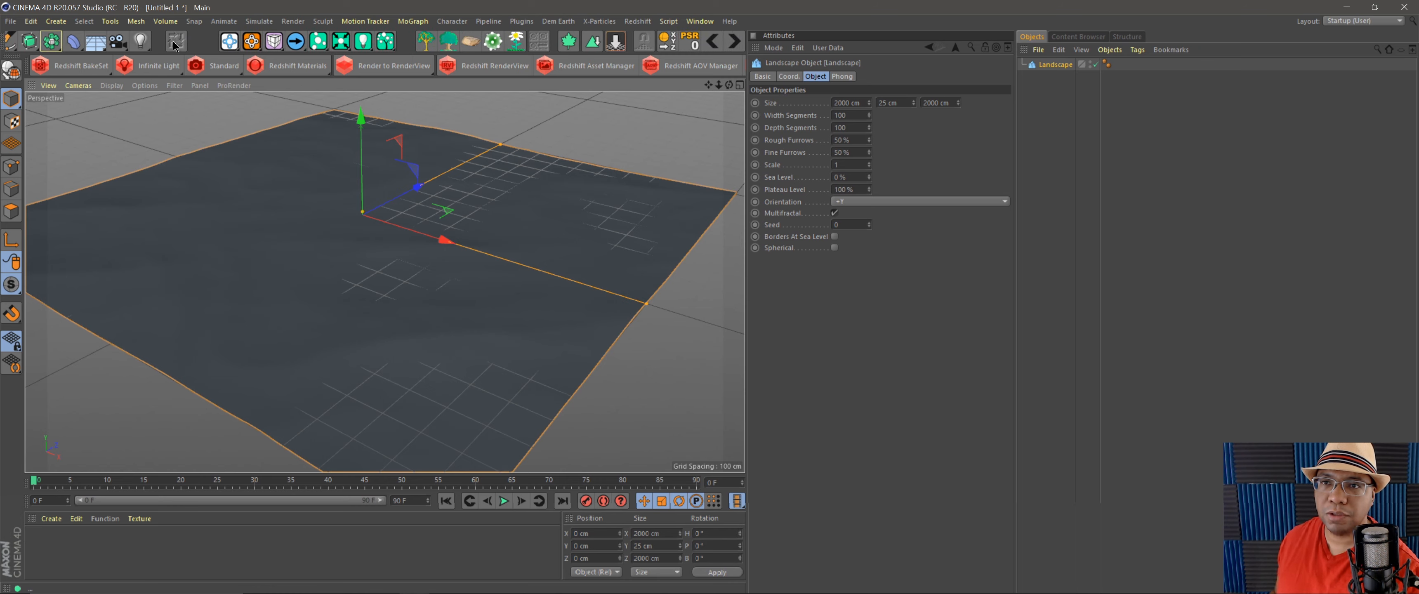
mouse_move(643, 86)
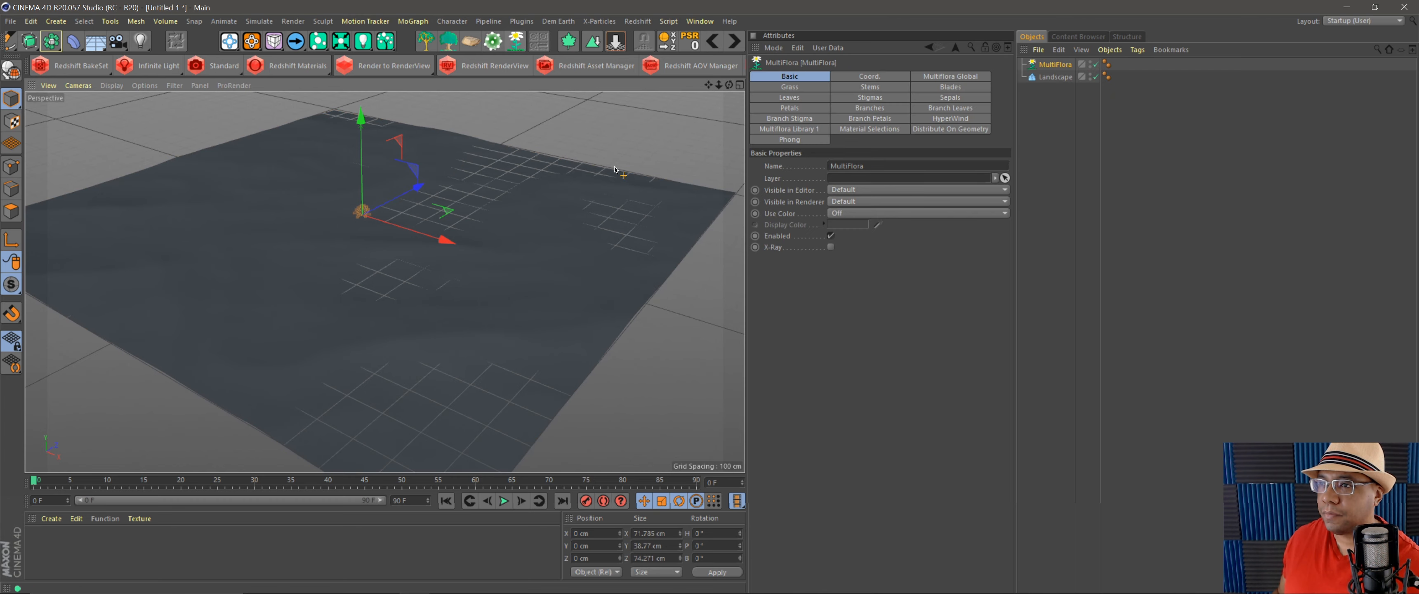
- Apply the LONG GRASS library preset to the MultiFlora plant and open its mf_Grass material
left_click(787, 128)
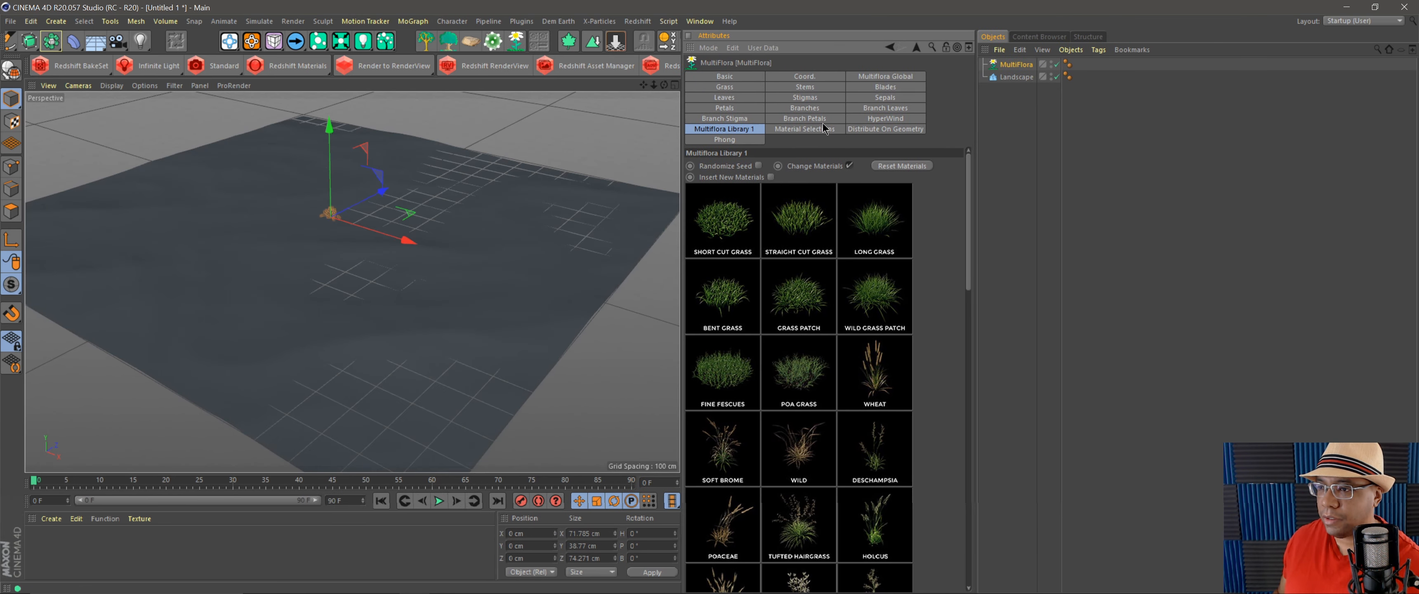
mouse_move(869, 224)
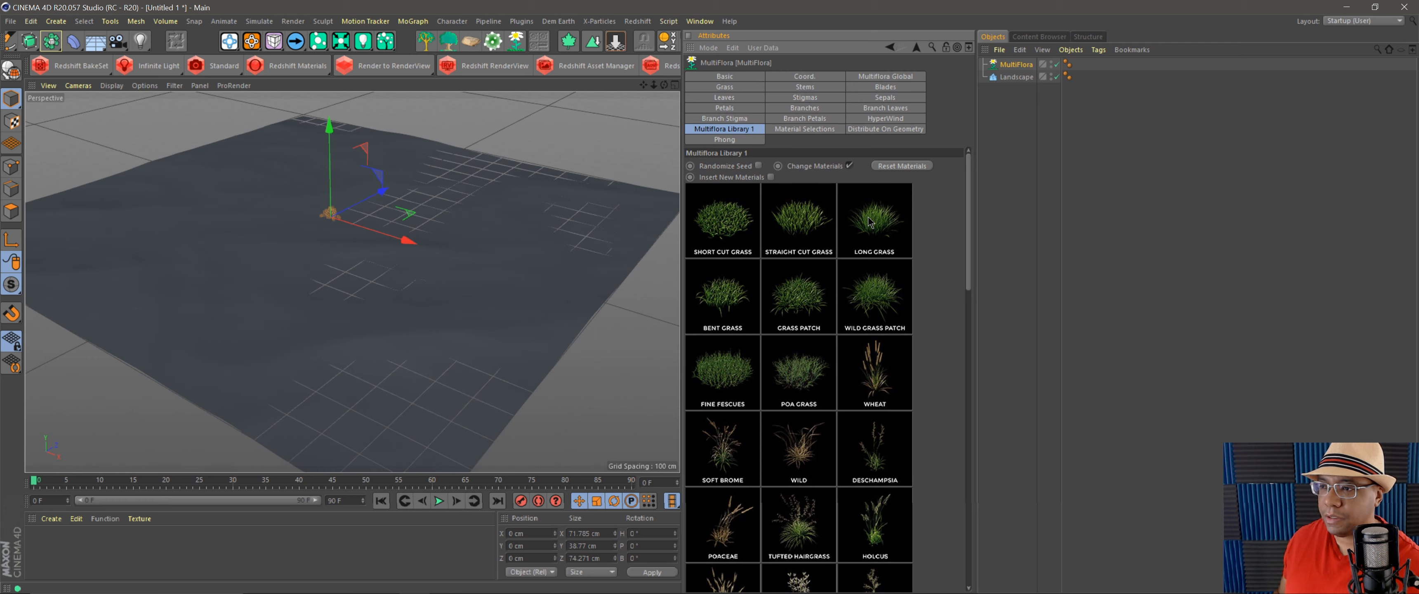
left_click(874, 217)
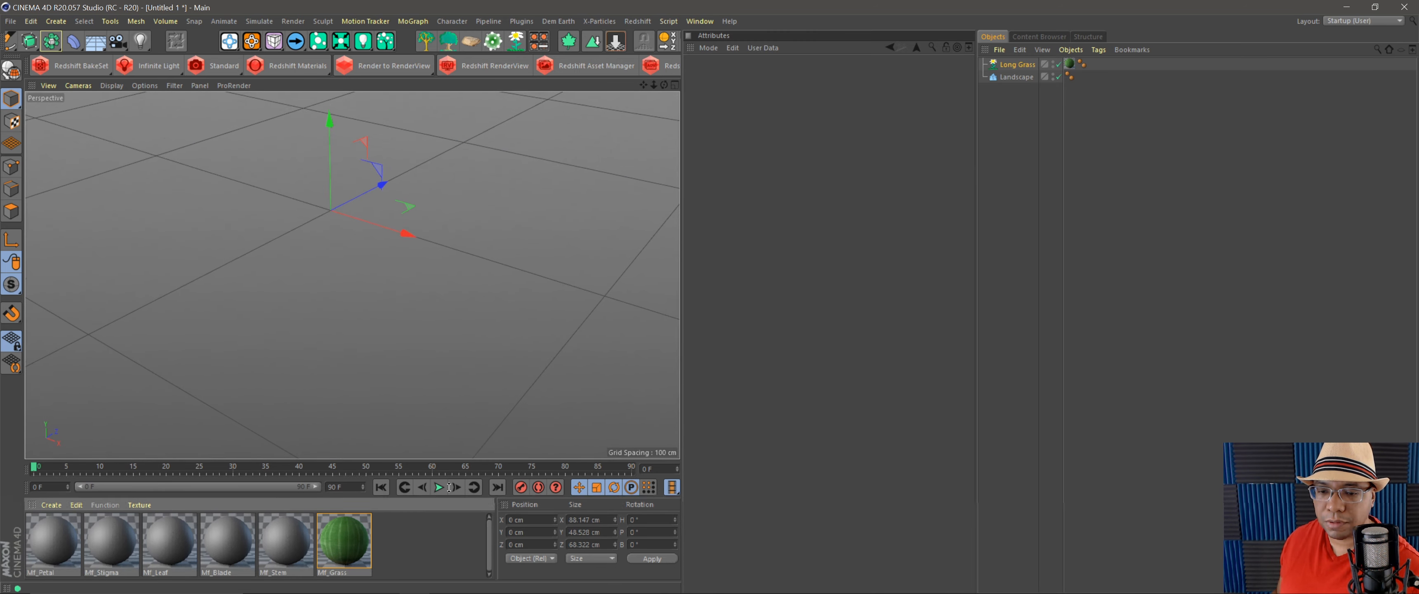
double_click(343, 539)
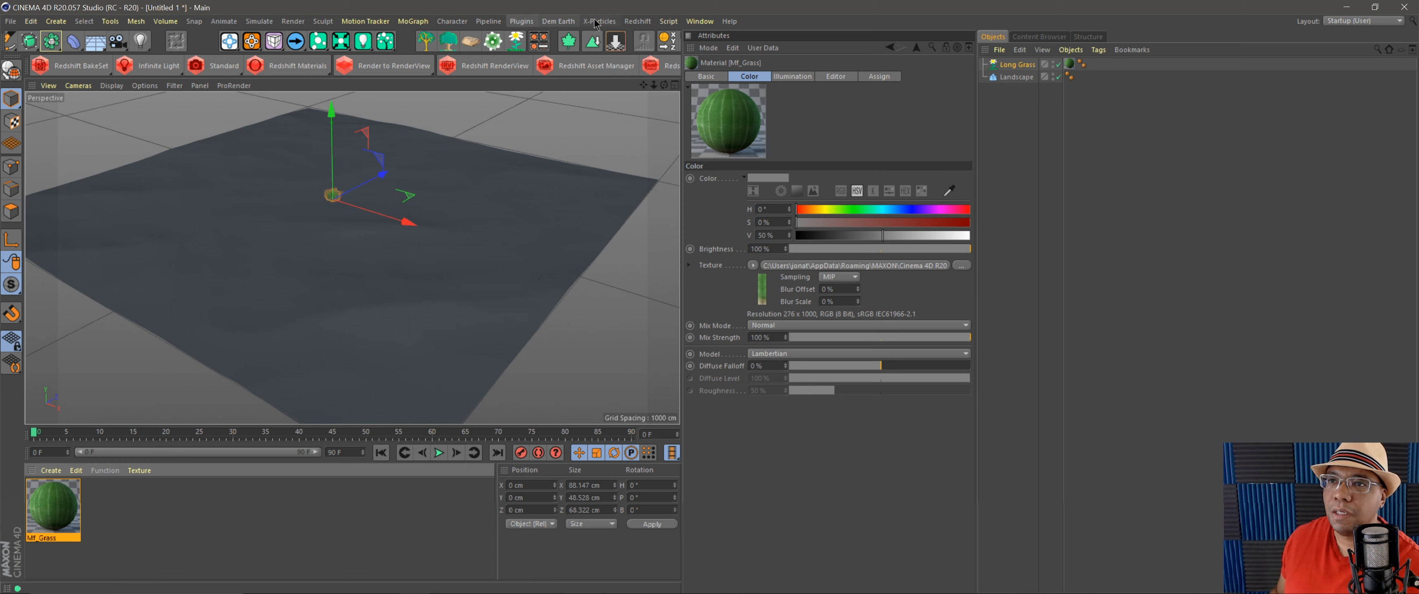
- Convert the selected grass material to Redshift and select the new RS mf_Grass material
left_click(637, 21)
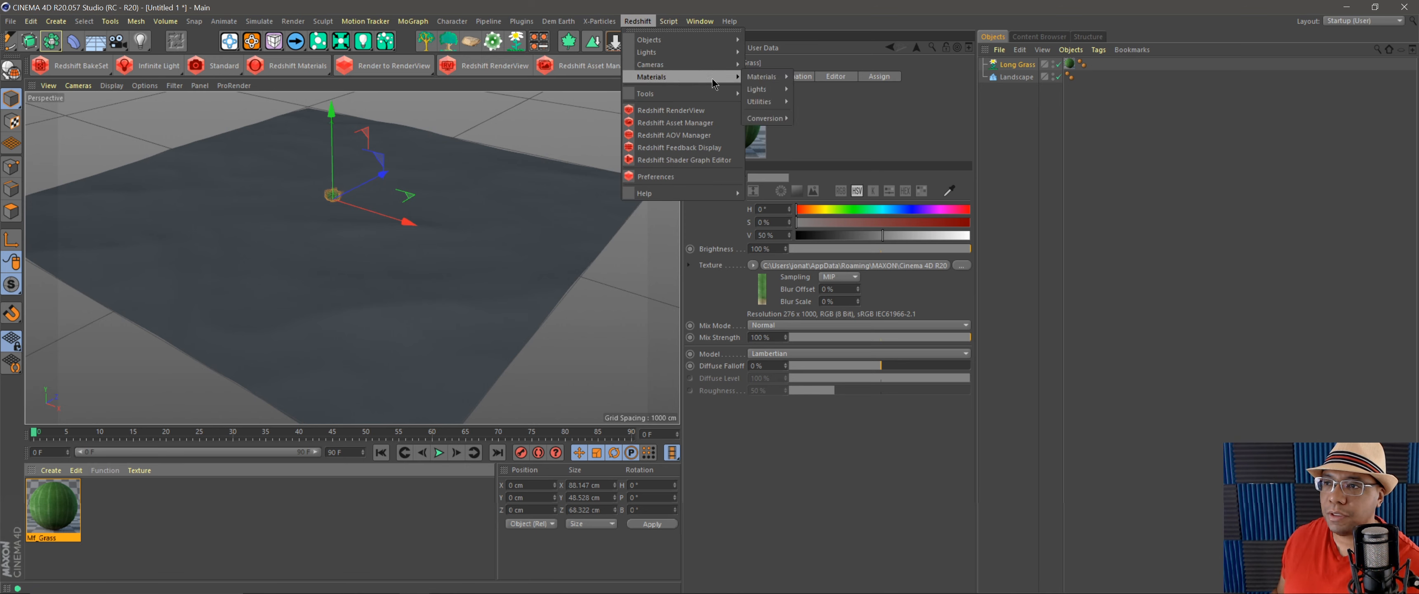
left_click(764, 118)
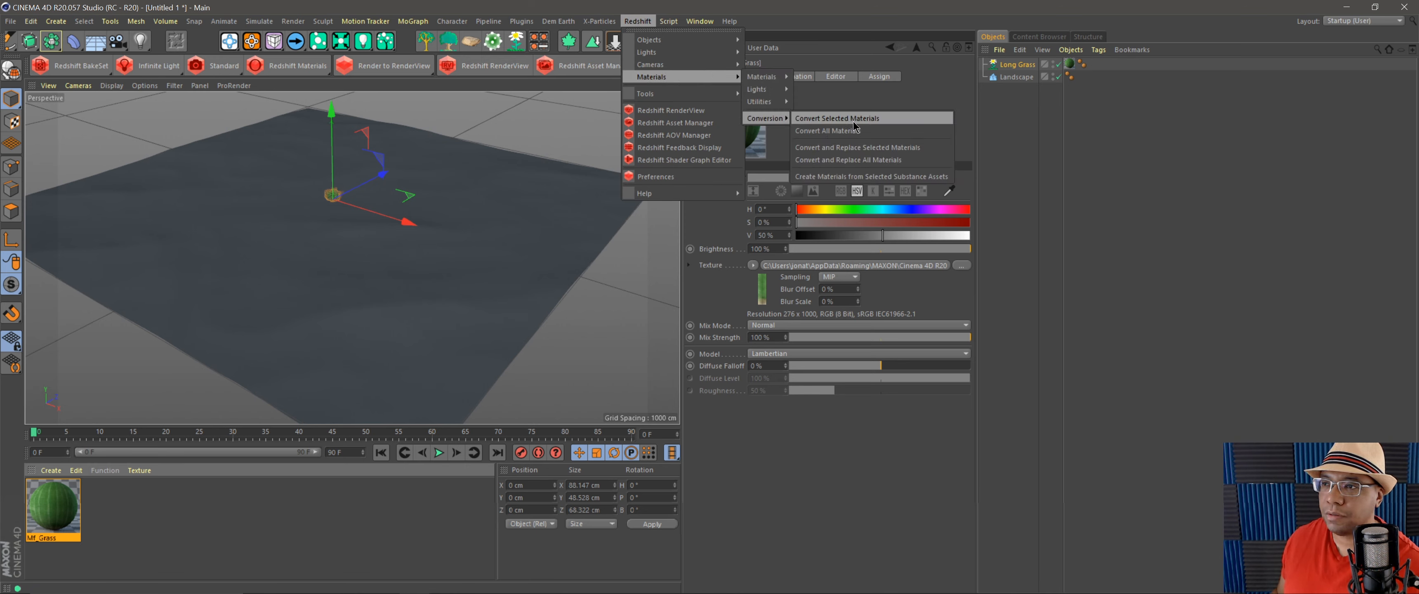
left_click(838, 118)
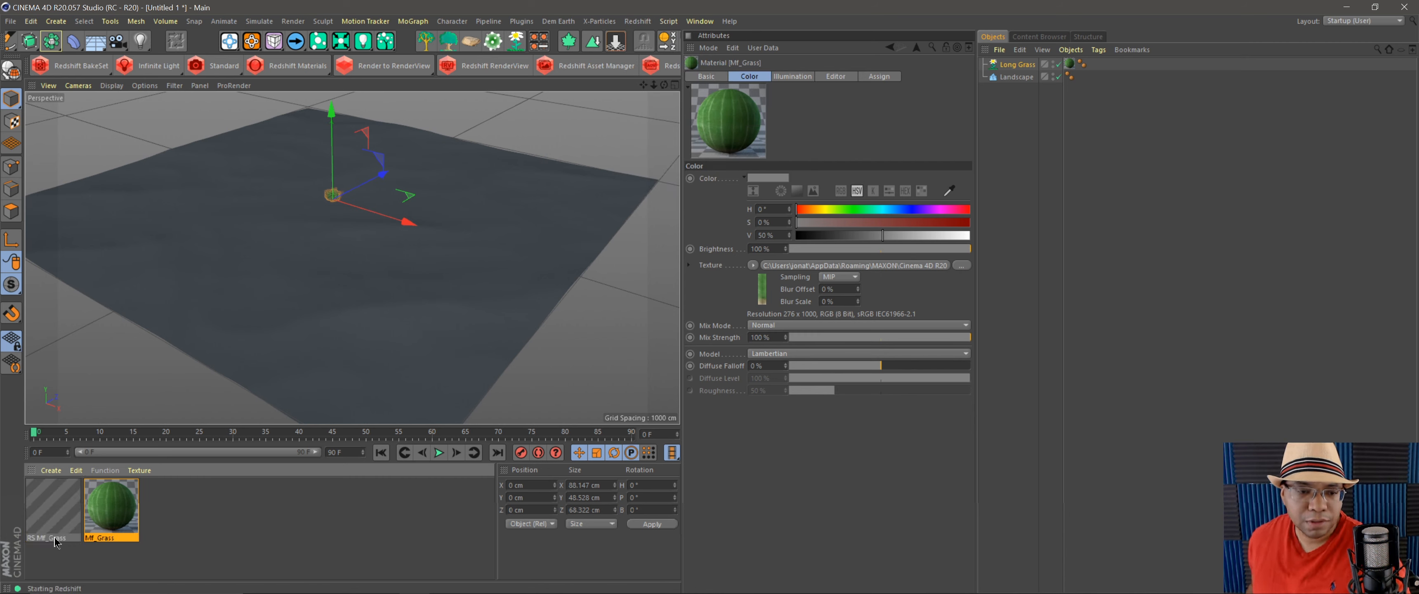
mouse_move(73, 527)
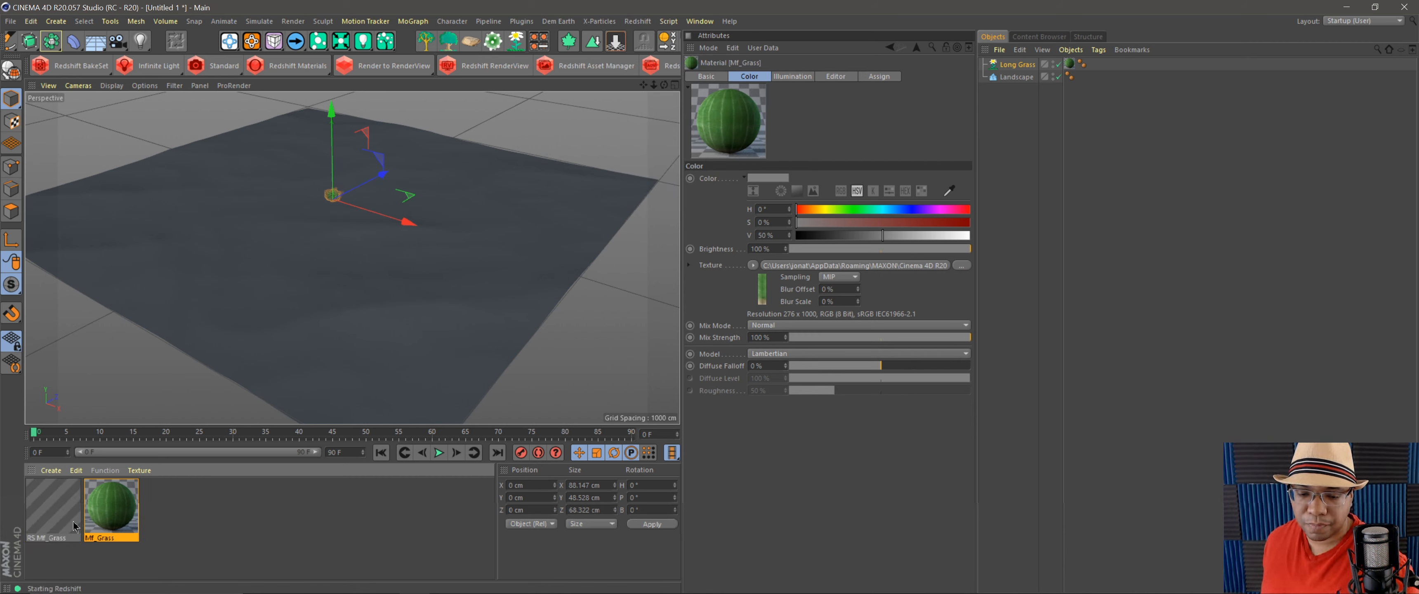
left_click(50, 510)
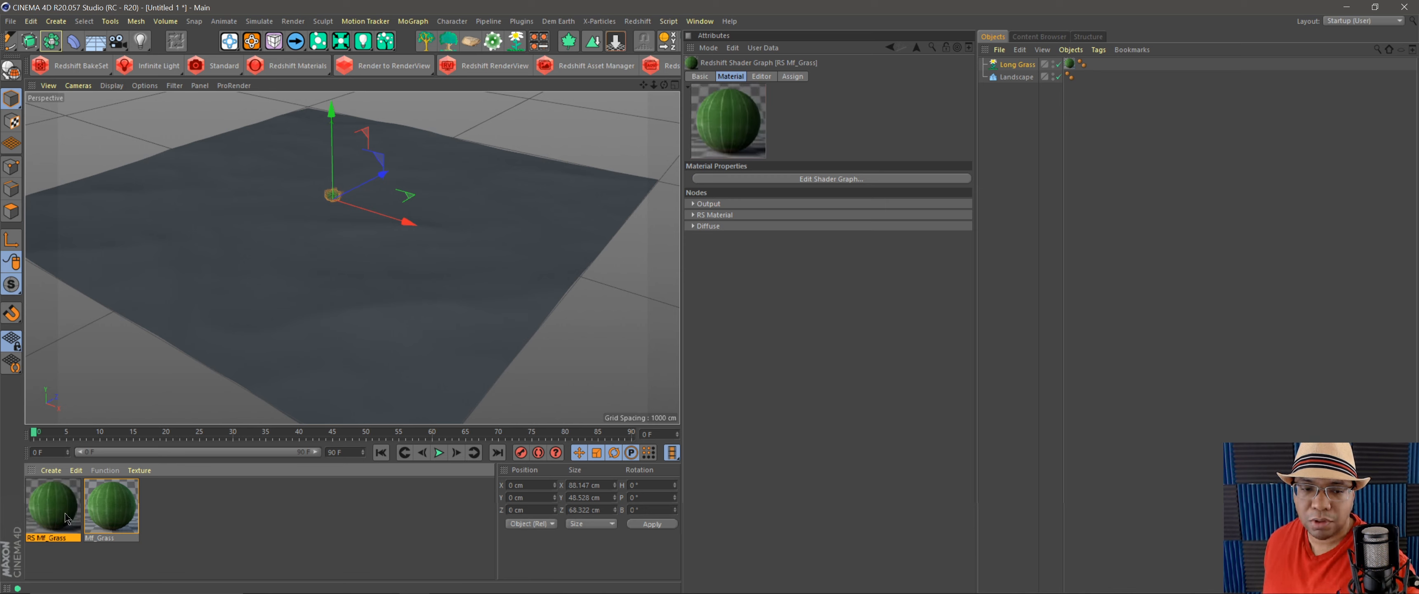
mouse_move(54, 502)
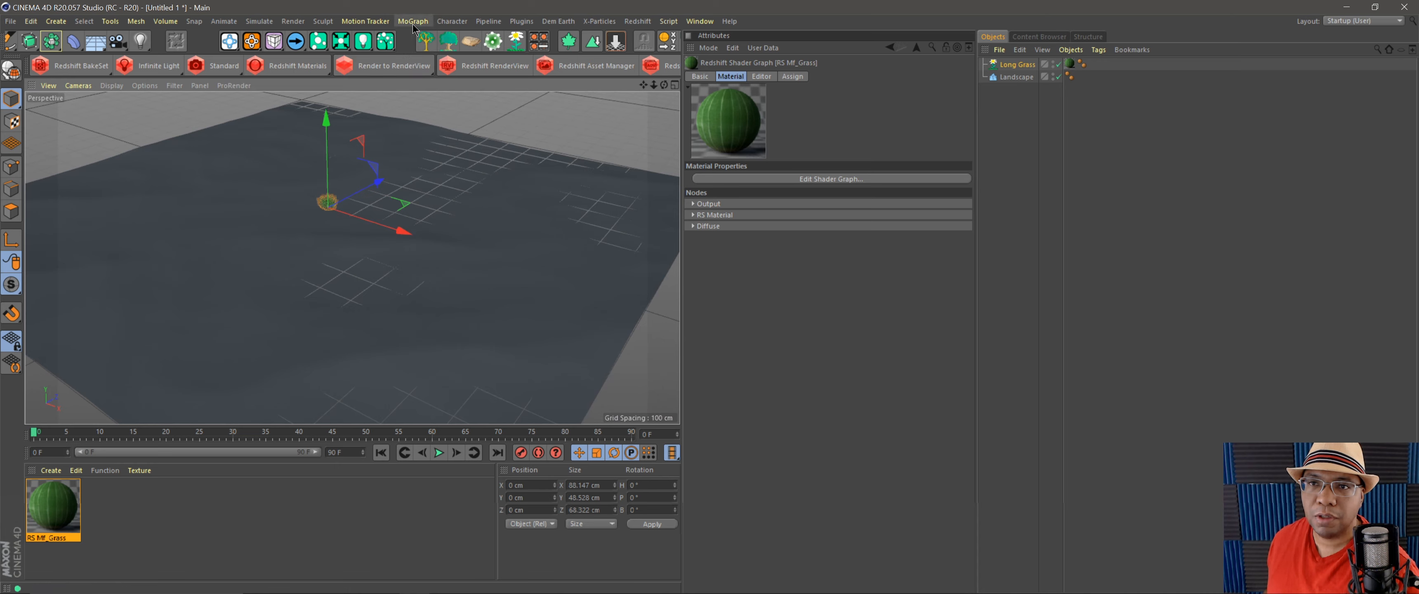
- Add a MoGraph Matrix in Object mode on the Landscape with Count raised to 500
left_click(413, 21)
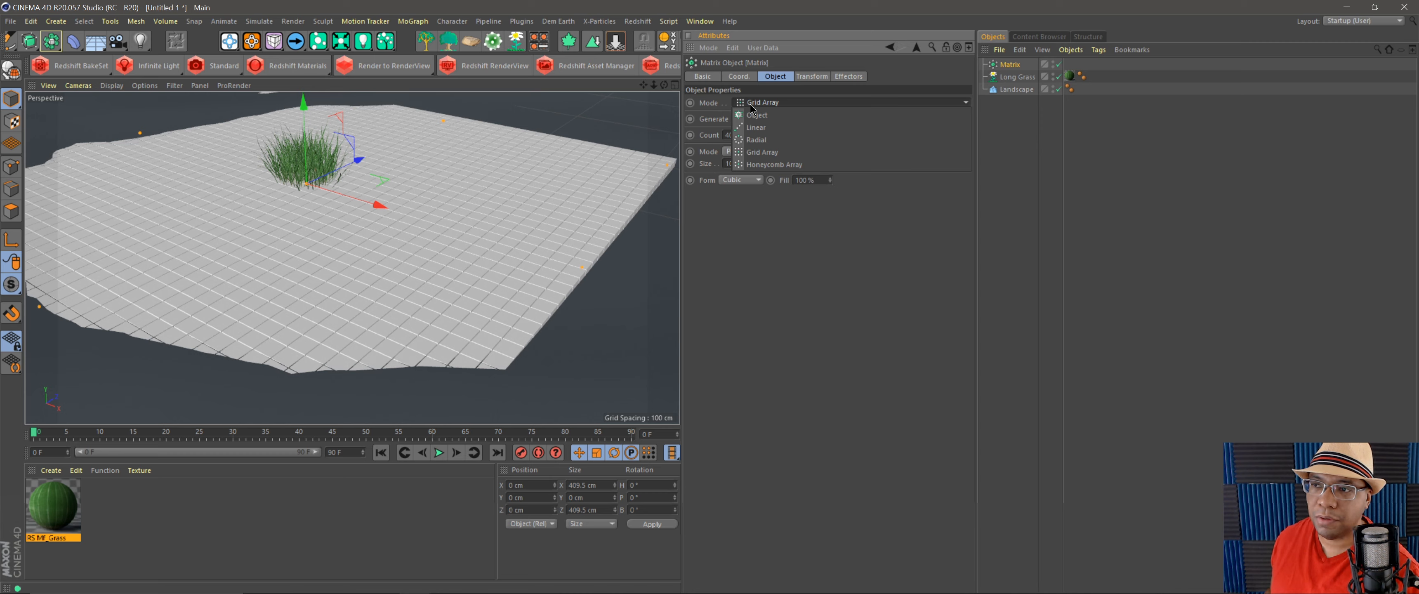
left_click(755, 115)
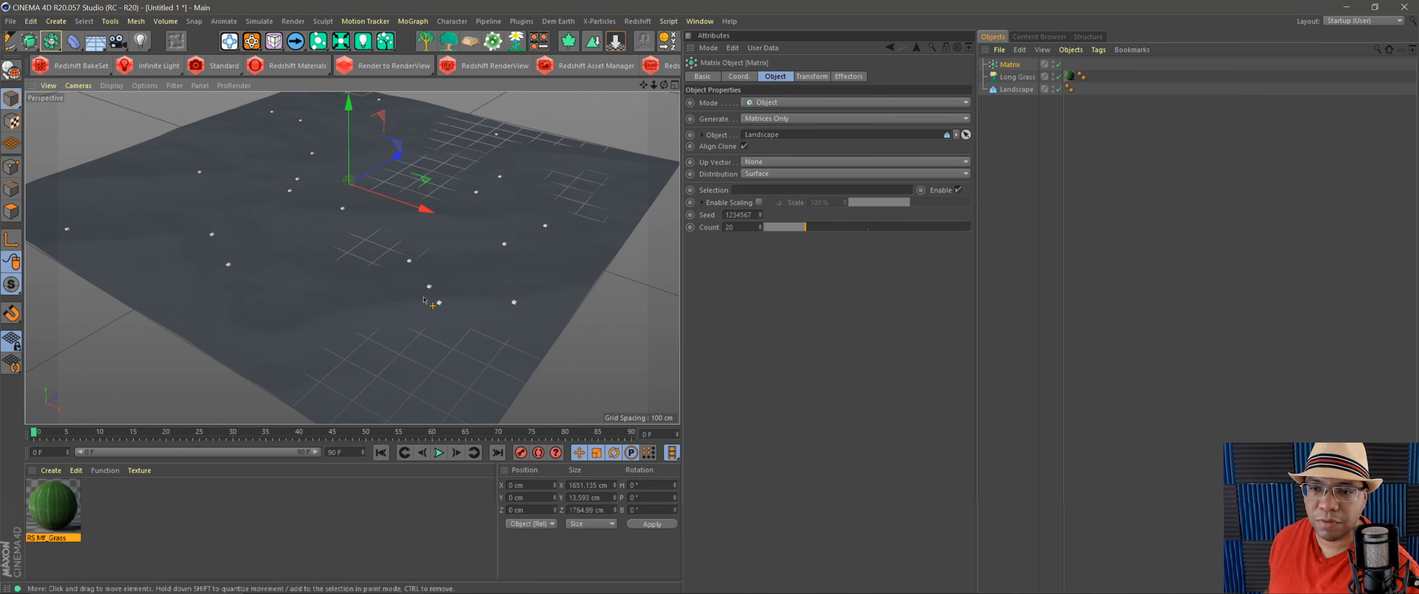
mouse_move(413, 303)
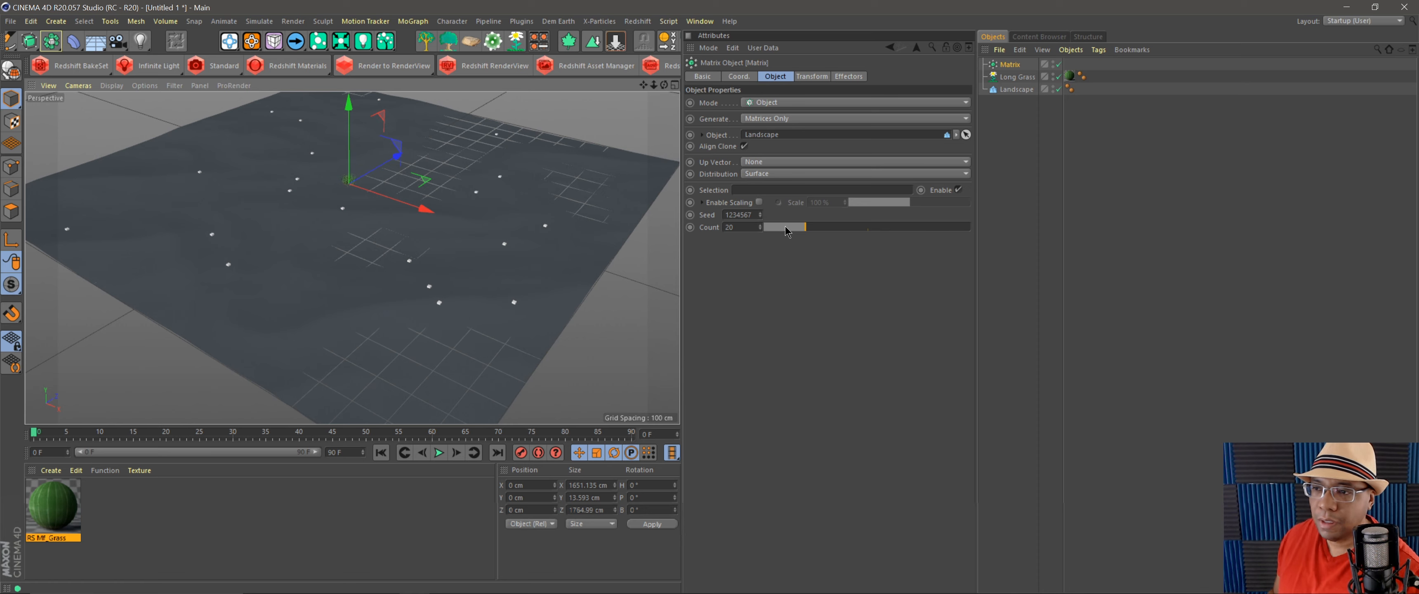
left_click_drag(787, 227, 935, 225)
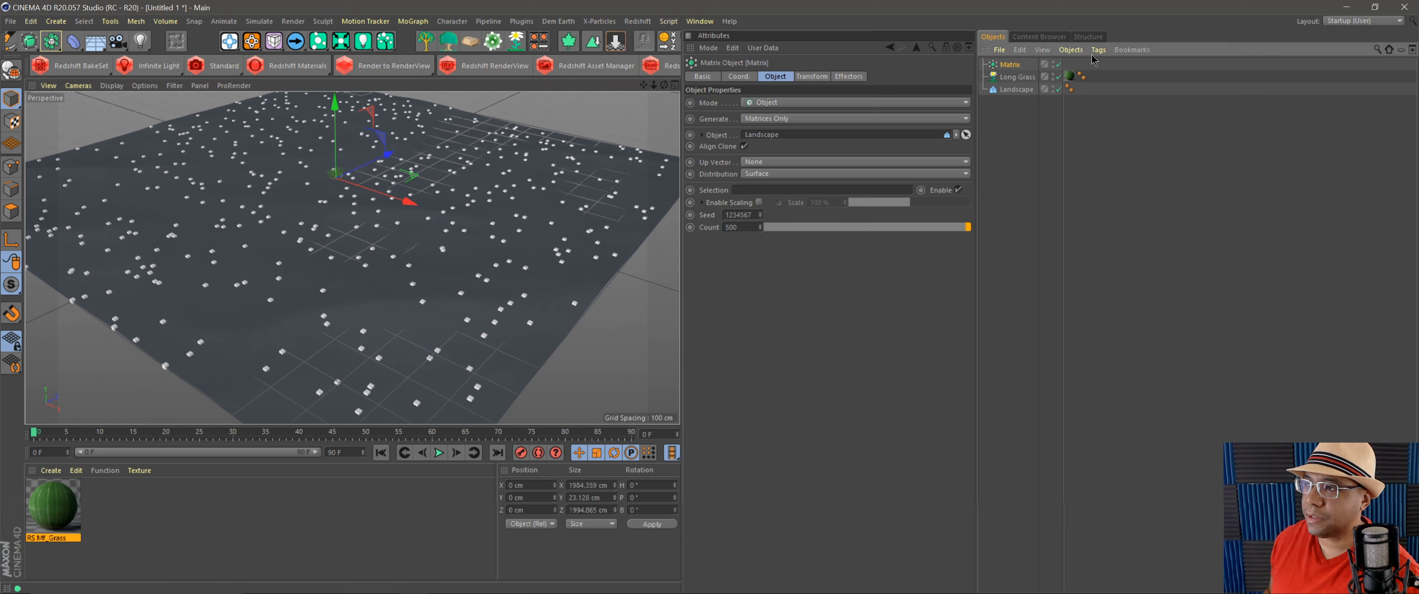
- Give the Matrix a Redshift Object tag with particles as Custom Objects, then launch the RenderView
left_click(1099, 50)
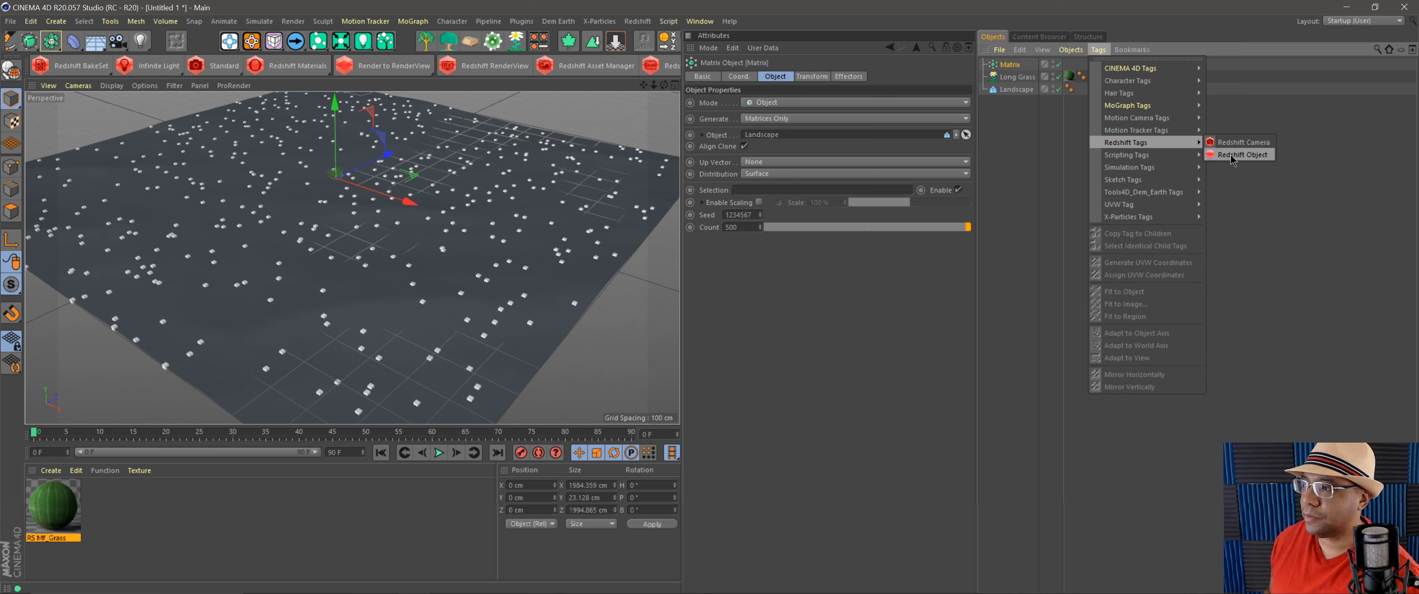
left_click(1238, 154)
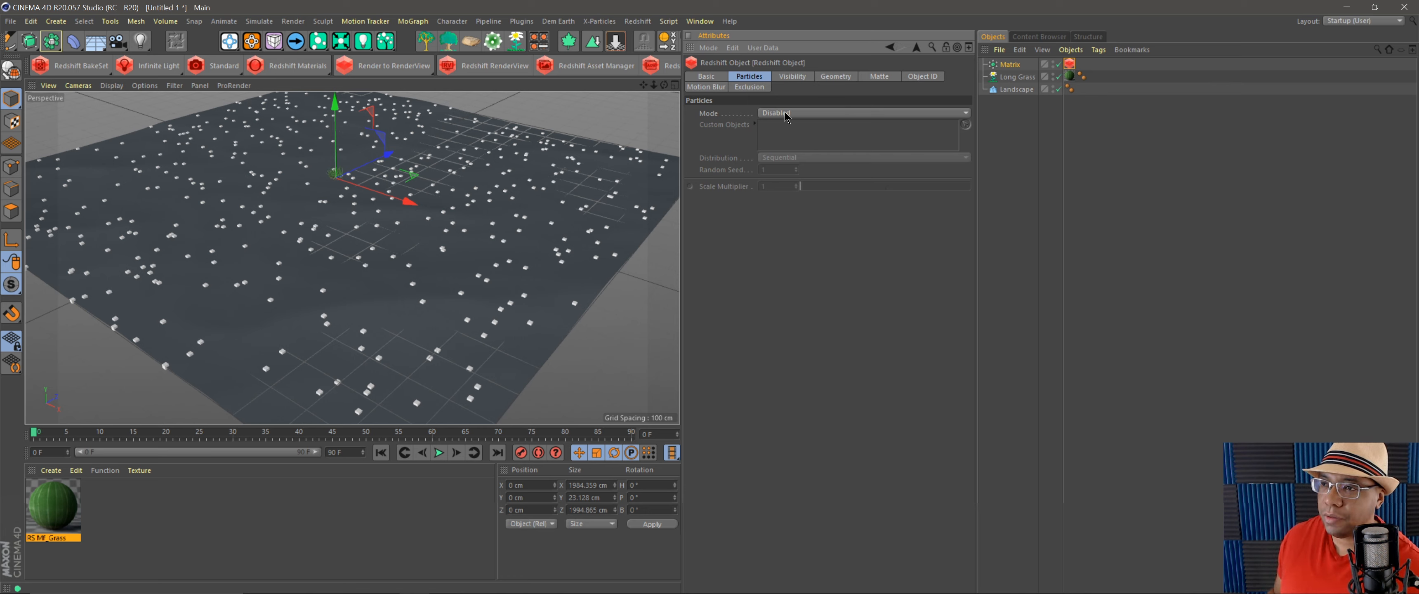
left_click(863, 112)
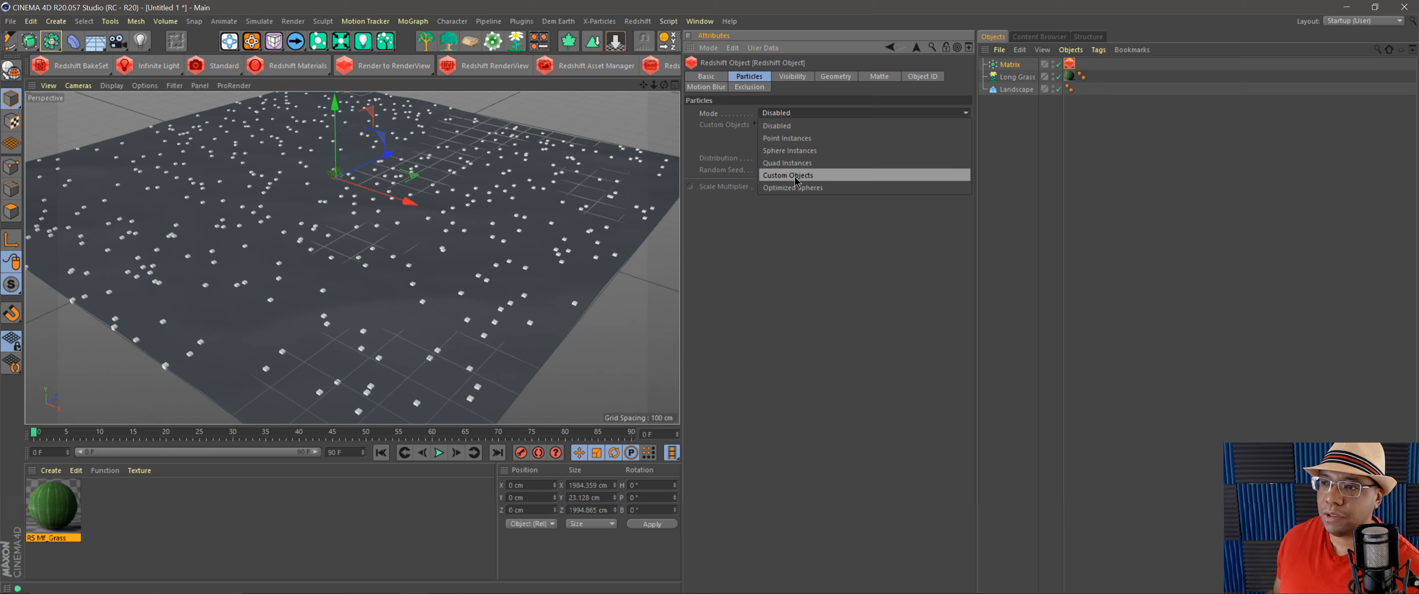
left_click(787, 175)
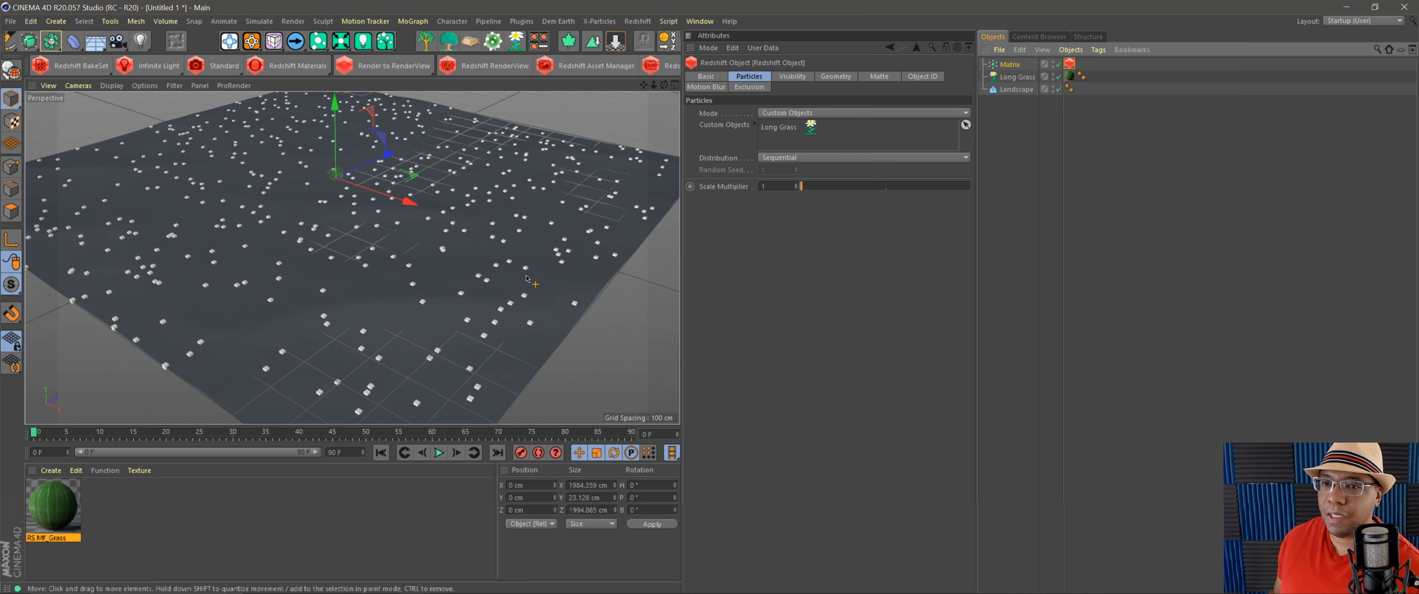
mouse_move(516, 43)
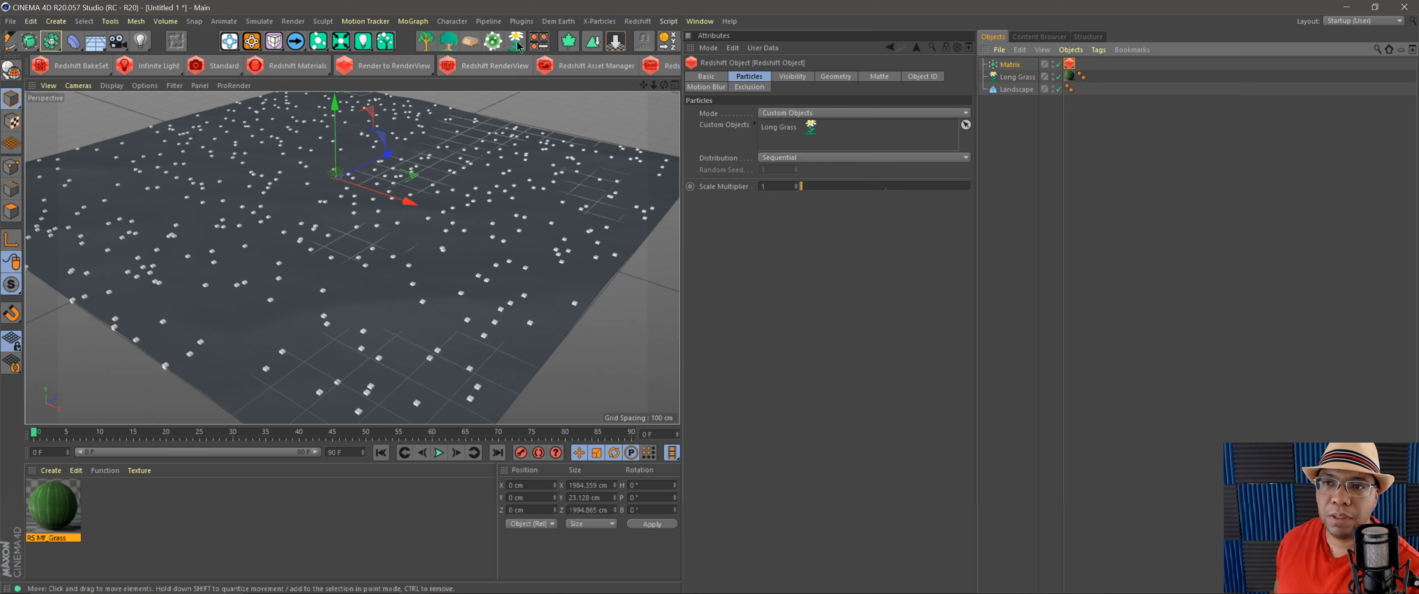
left_click(486, 65)
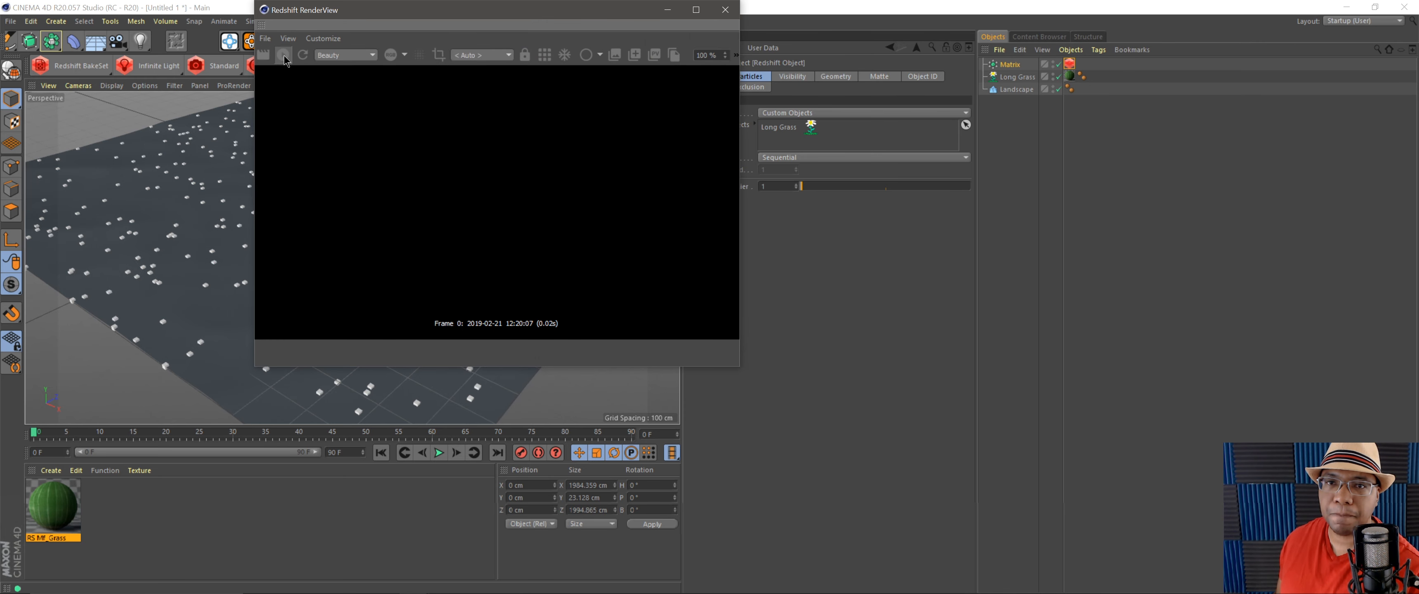
- Start the IPR render and set the Matrix Up Vector to Y+ so grass stands upright
left_click(263, 55)
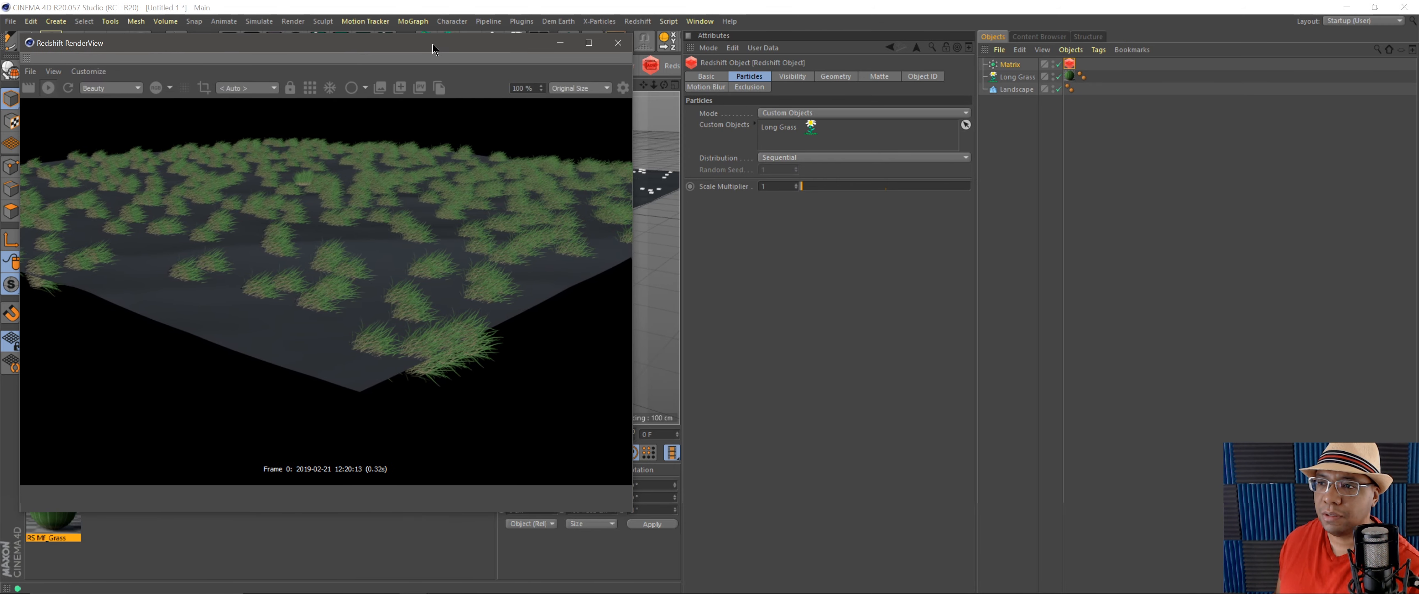
left_click(1011, 63)
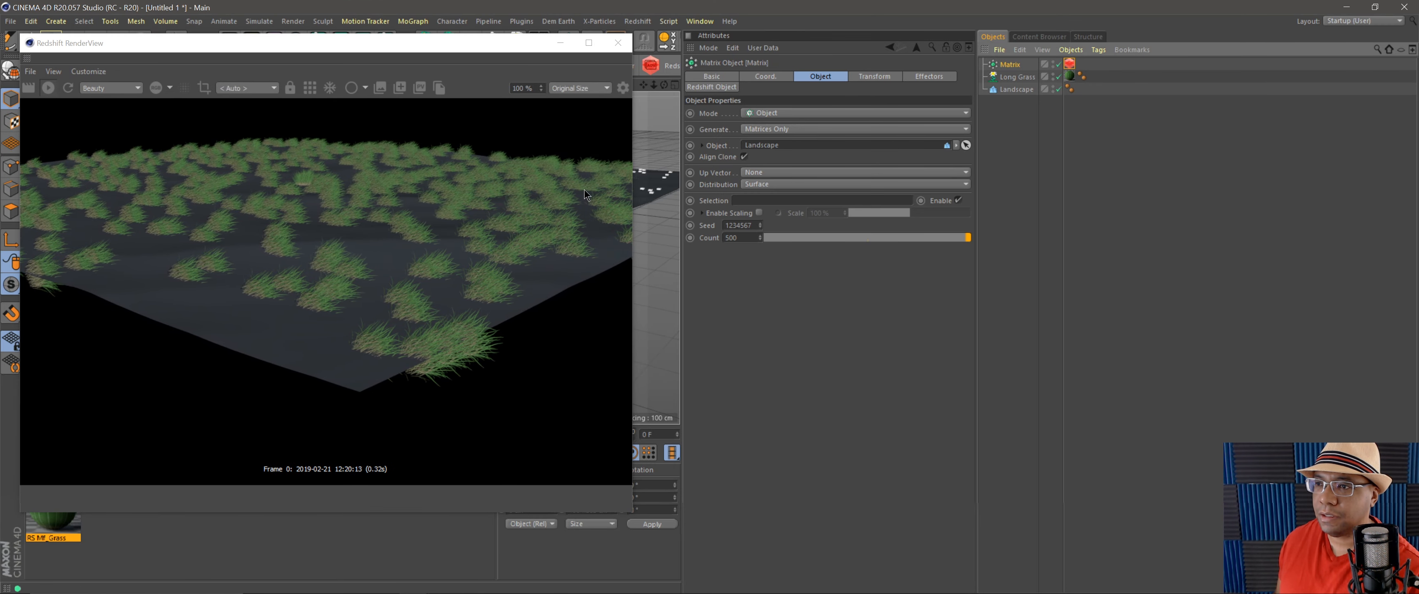
mouse_move(766, 172)
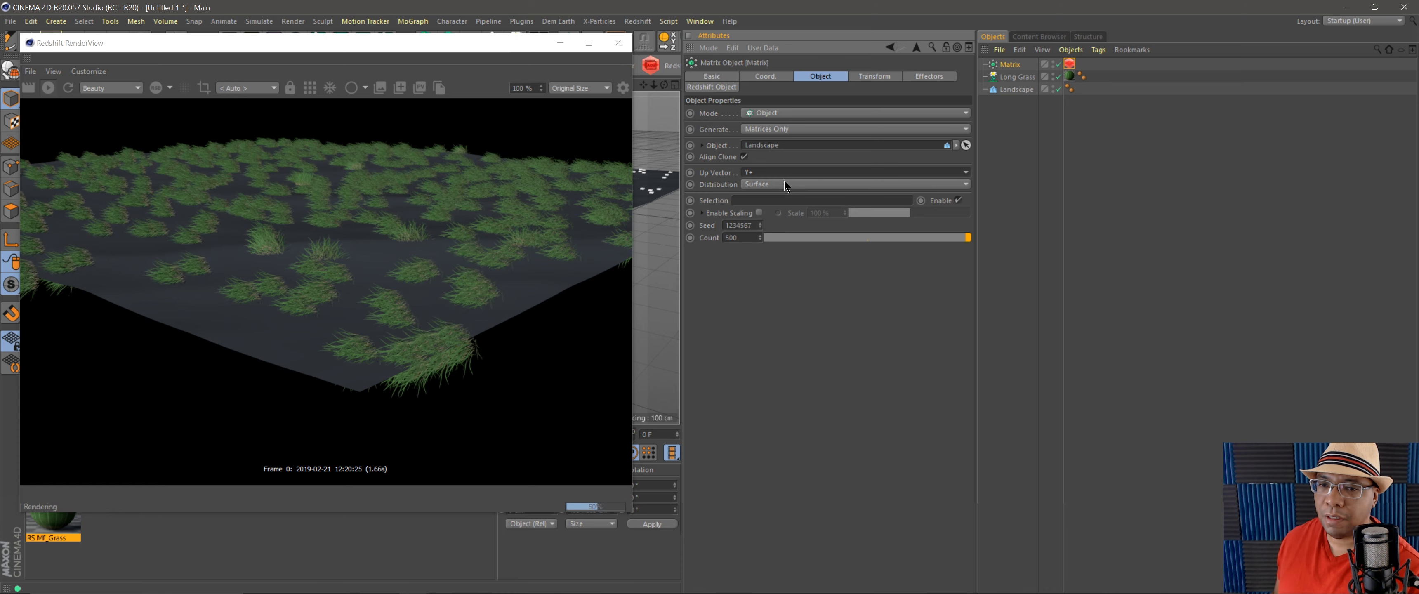
left_click(875, 76)
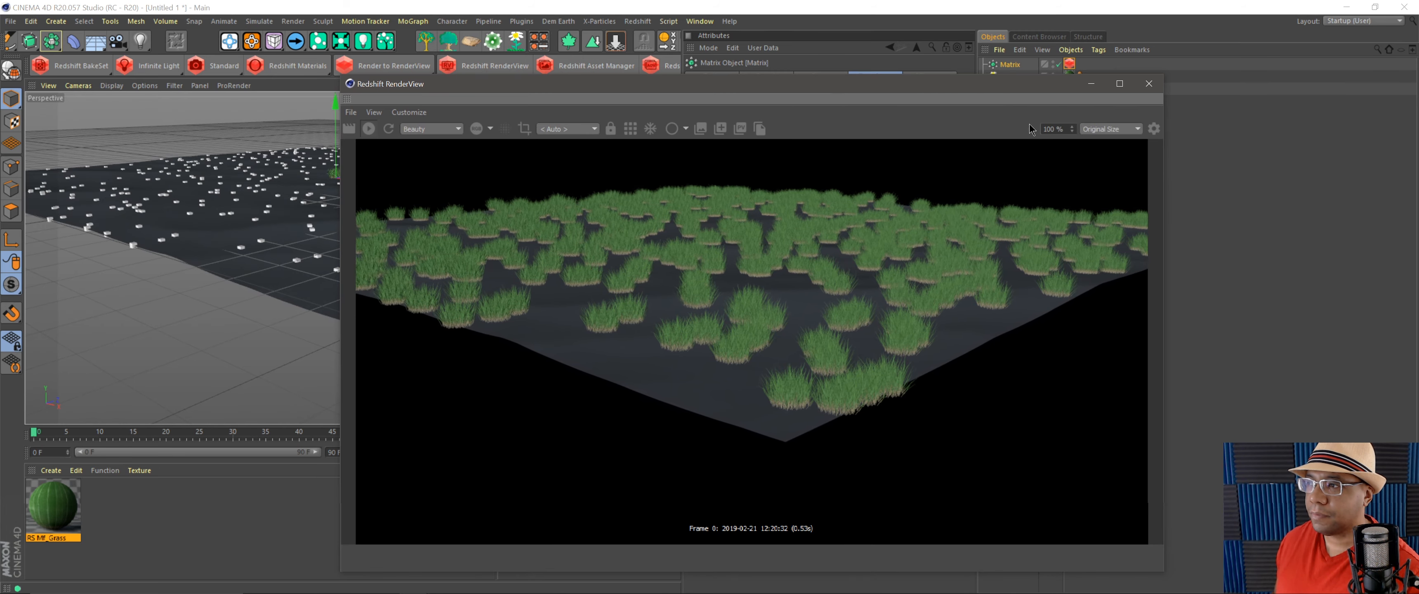
left_click(1053, 129)
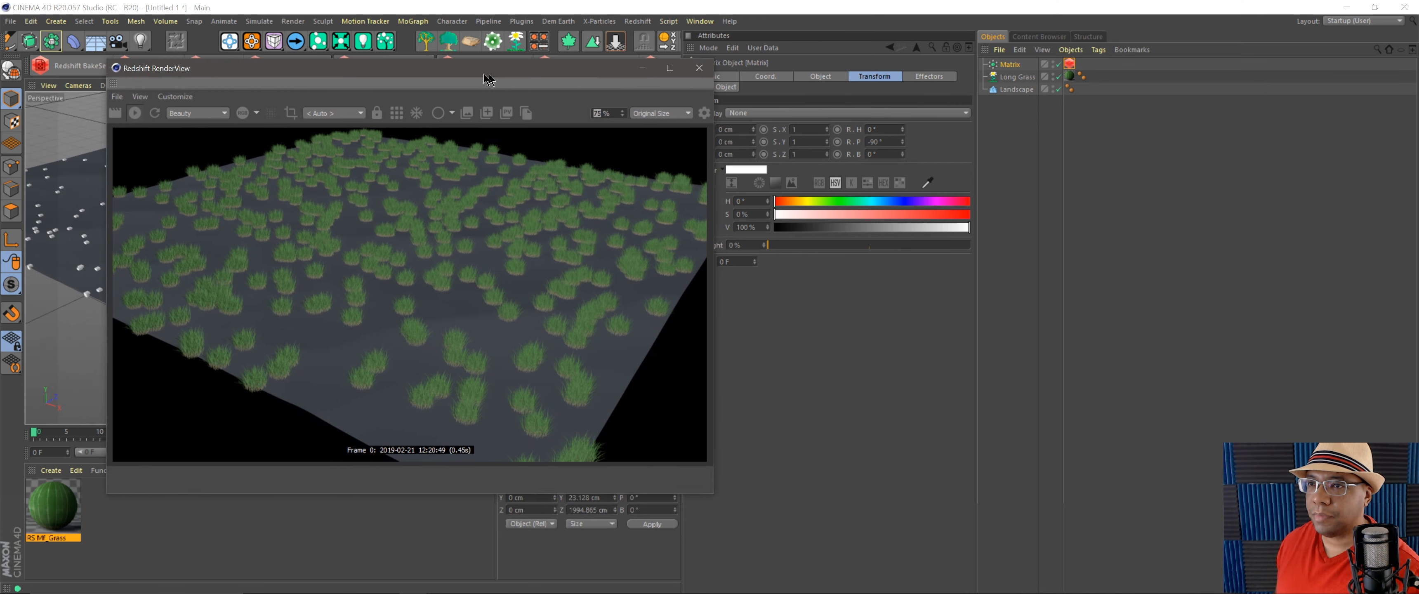
- Set the Matrix Count to 2500 with Vertex distribution and move the render preview aside
left_click(820, 76)
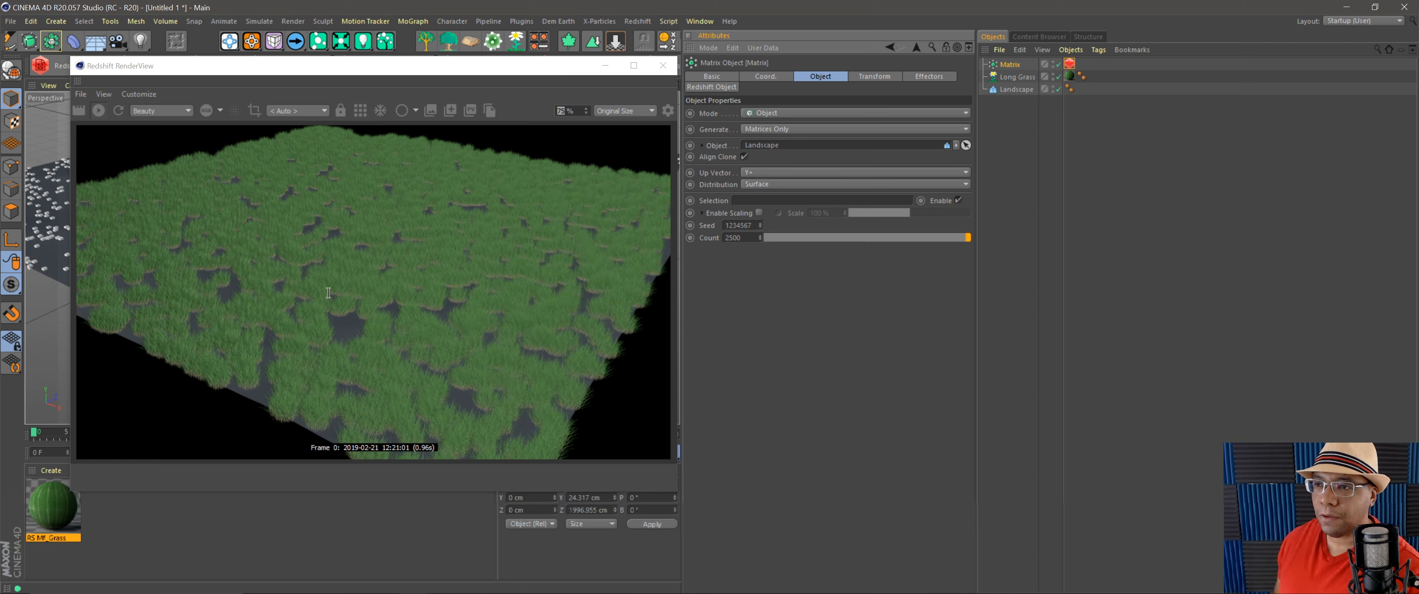
left_click(964, 184)
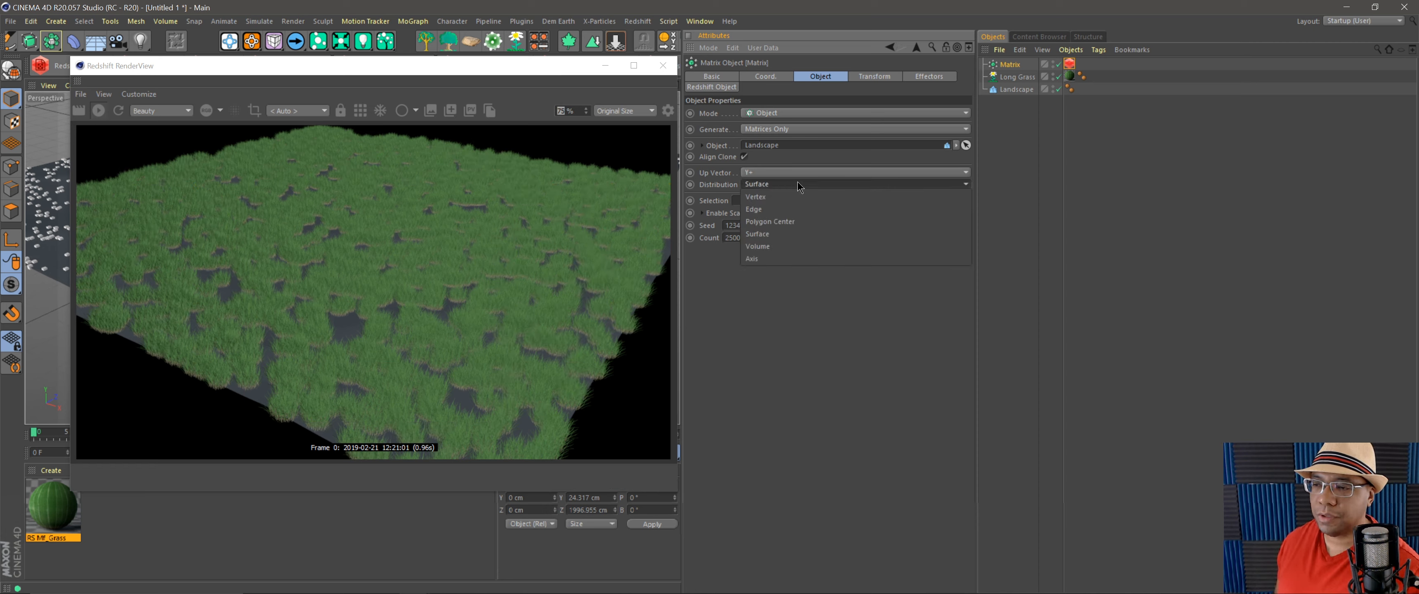
left_click(756, 196)
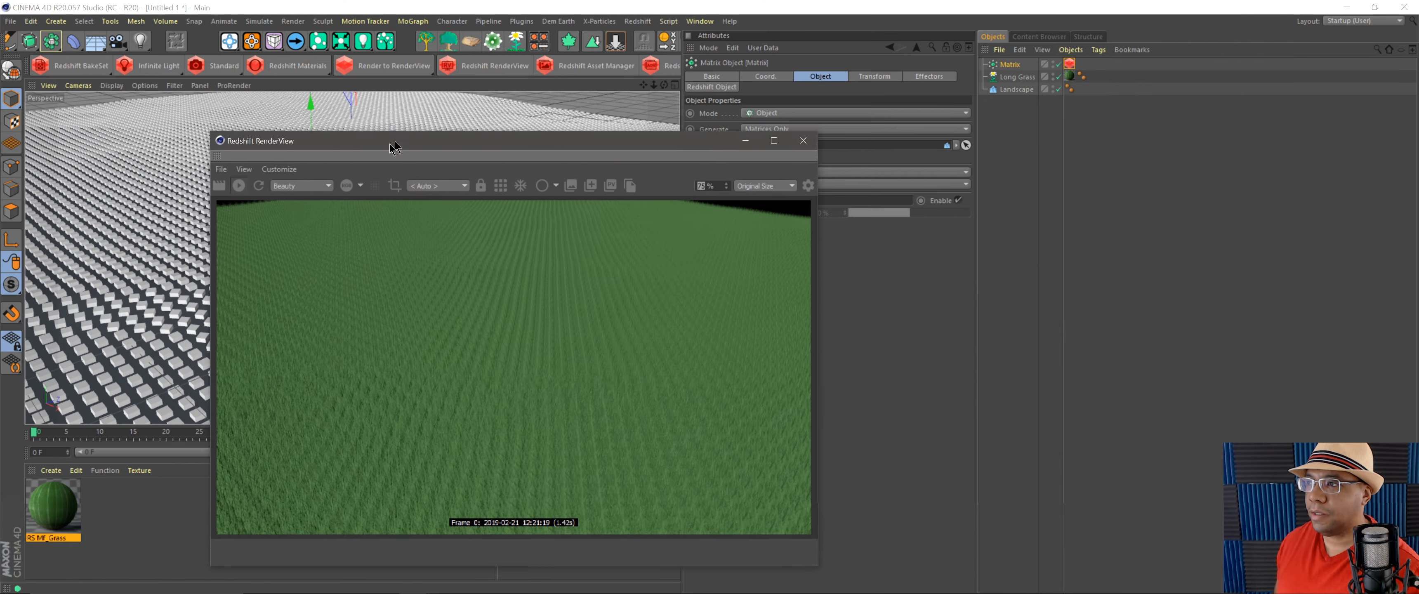
left_click_drag(393, 147, 444, 161)
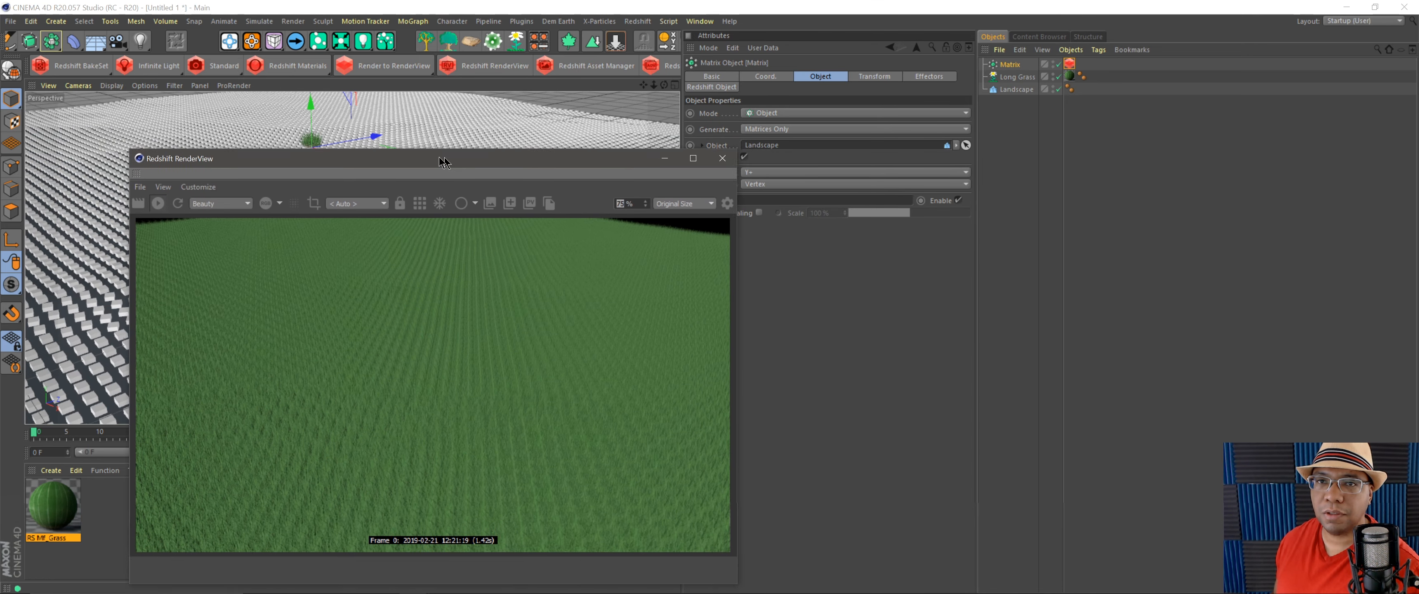
- Add a Random effector with Scale 0.05 uniform absolute and Rotation enabled
left_click(412, 21)
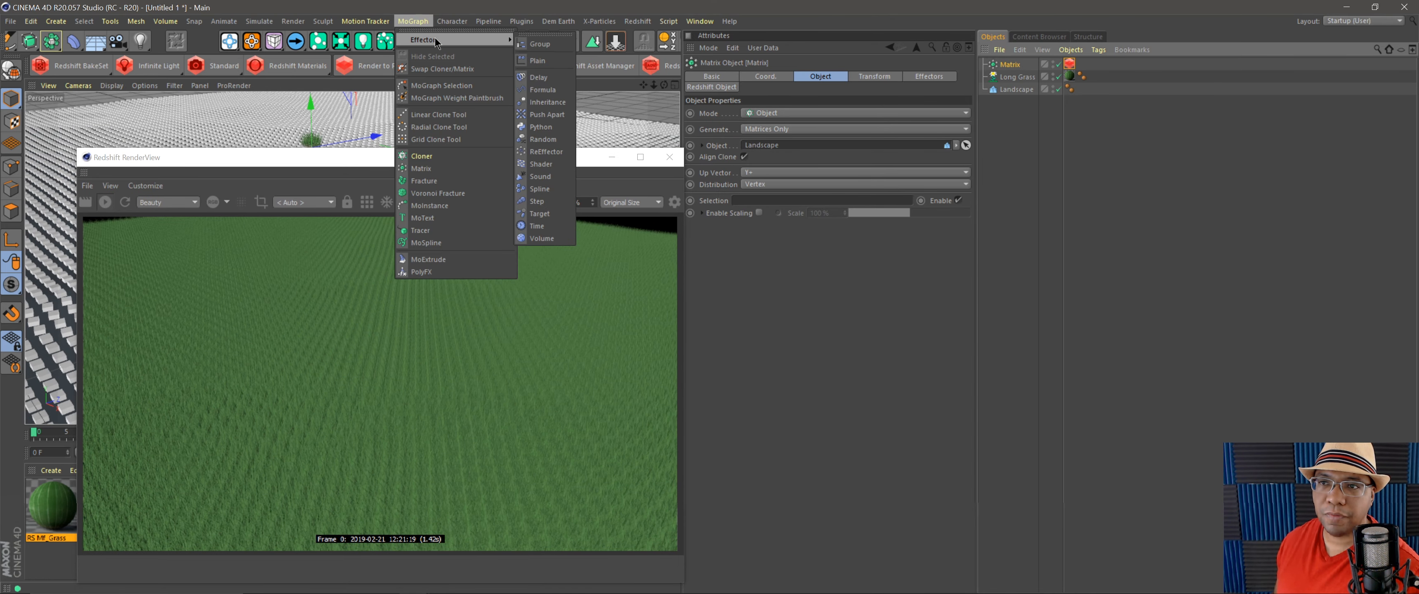
left_click(544, 140)
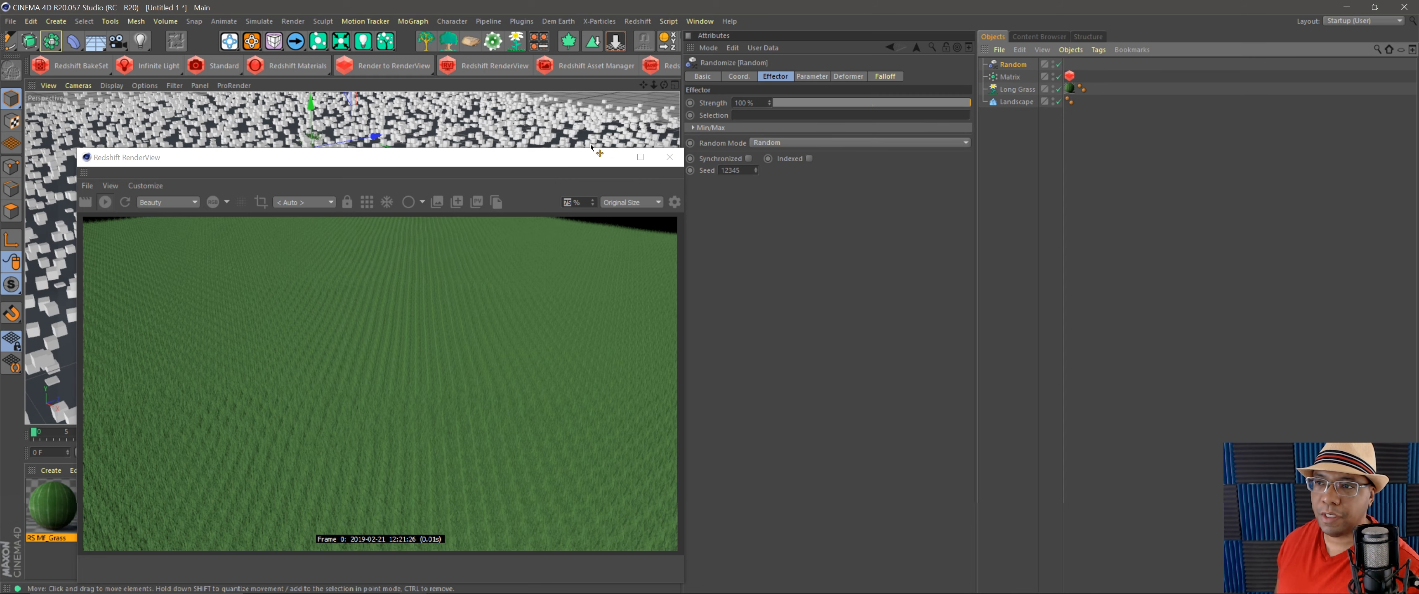
left_click(811, 75)
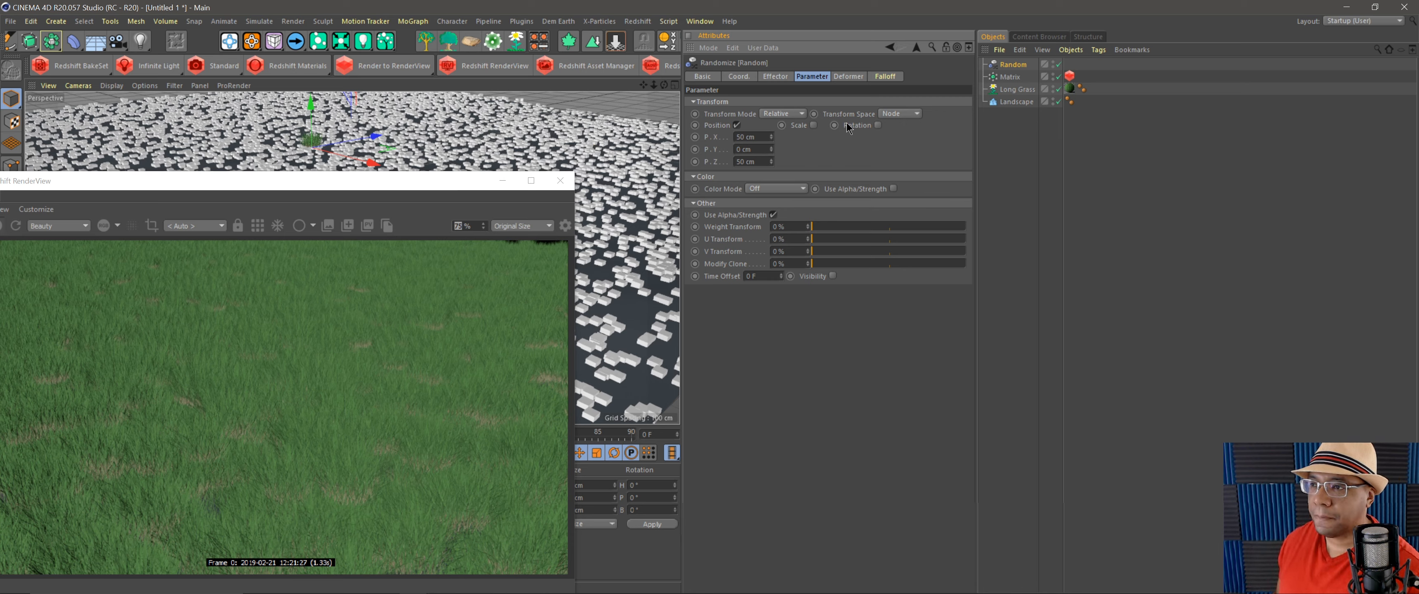
left_click(811, 124)
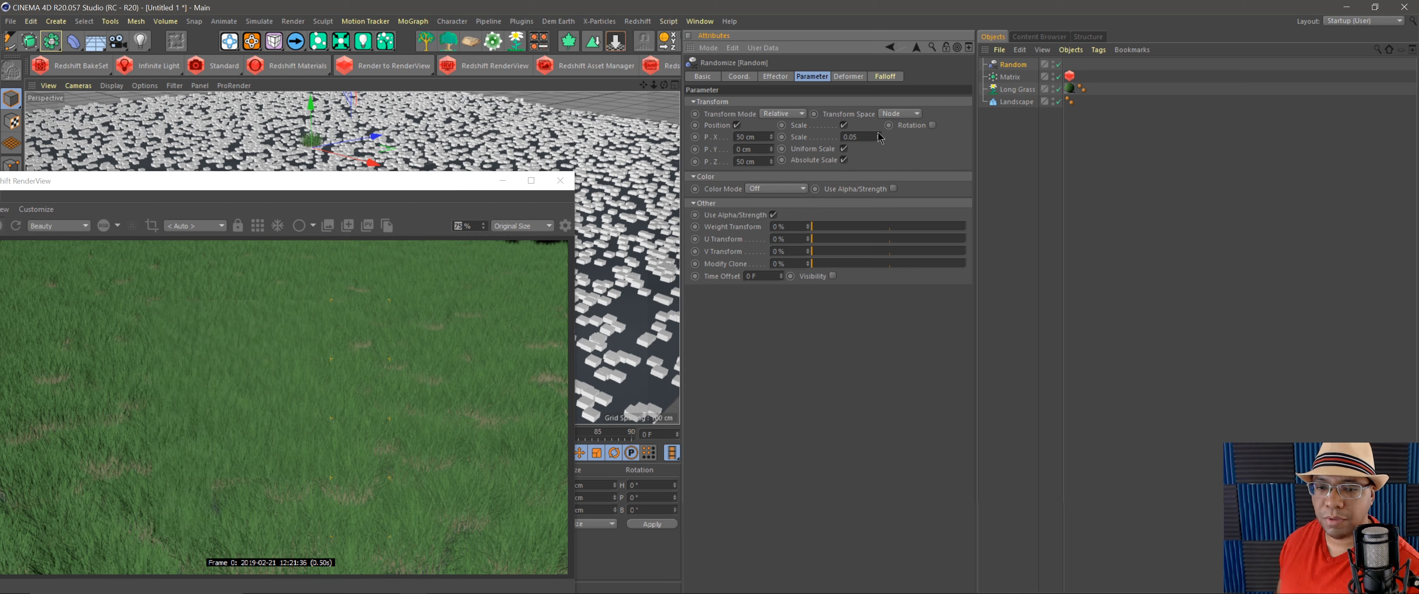
left_click(930, 124)
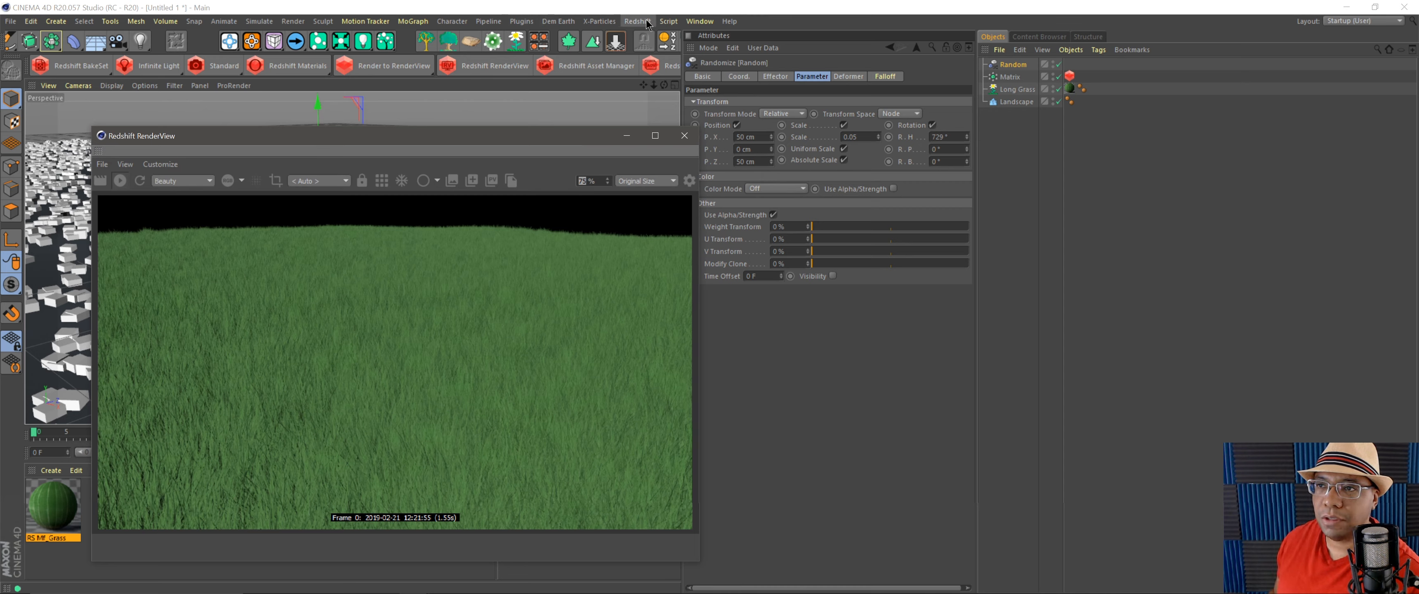
- Open Redshift's lights list to add a Dome Light
left_click(637, 21)
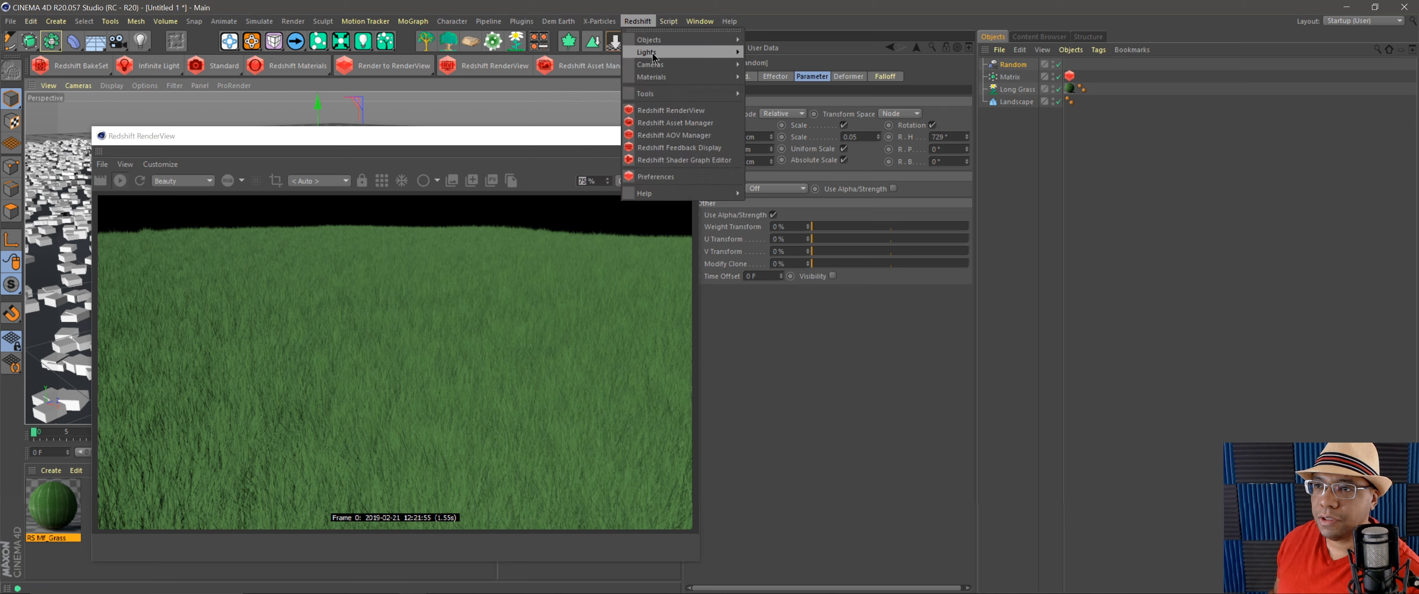
mouse_move(702, 43)
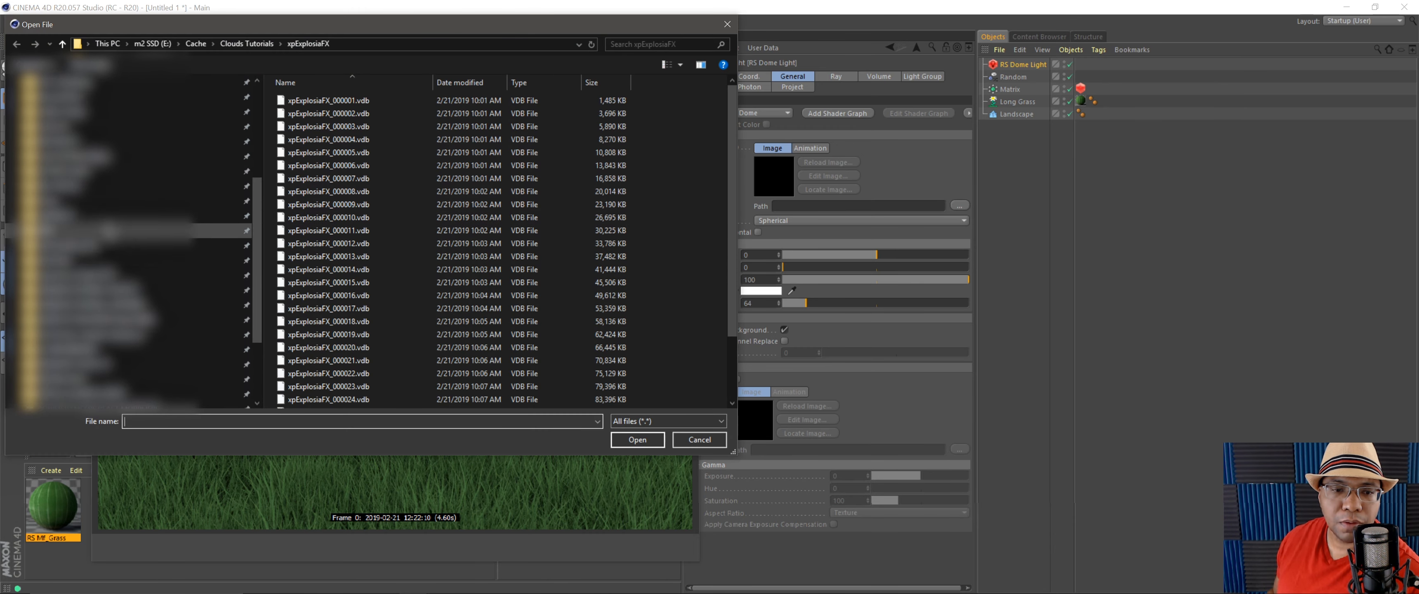
- Load table_mountain_1_8k.hdr from RESOURCES > HDRI_Lighting probes as the dome map
left_click(106, 44)
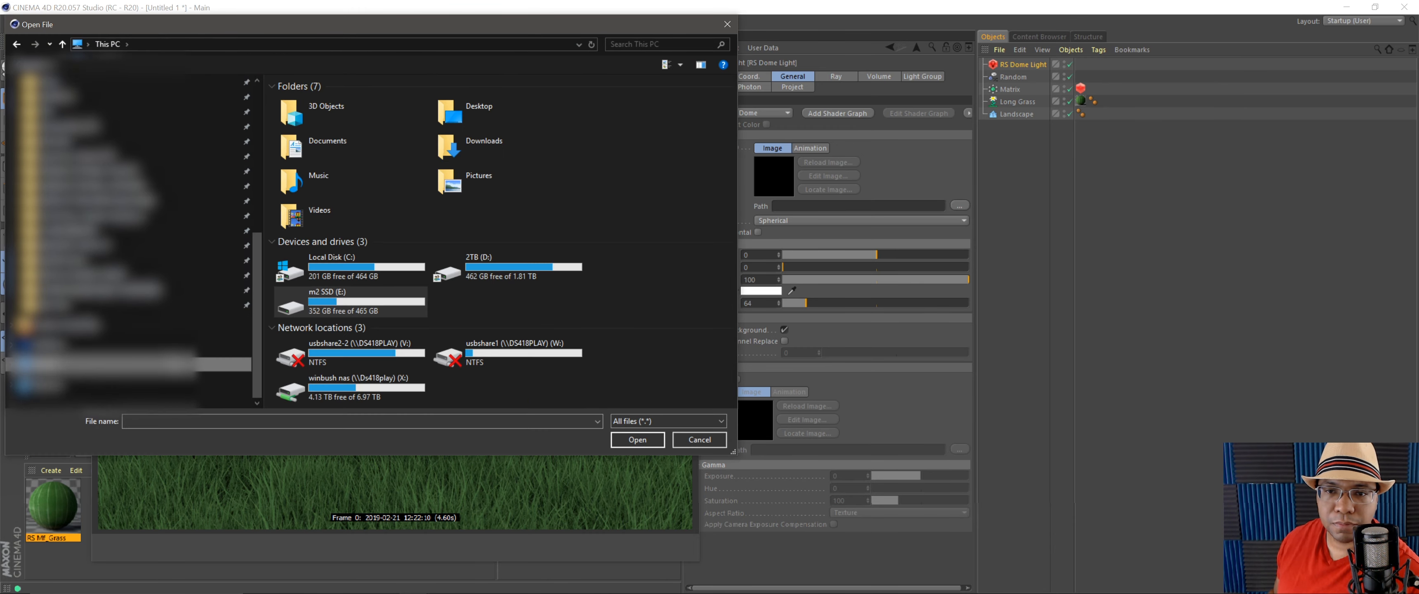
left_click(348, 387)
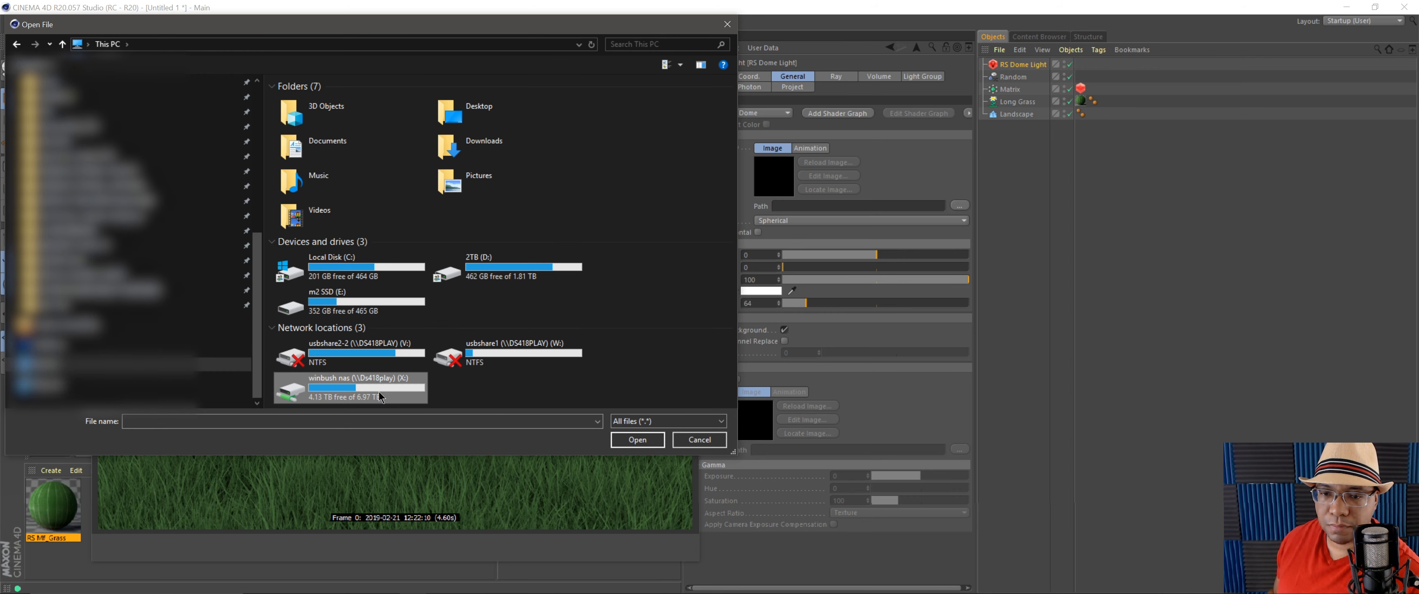
double_click(349, 384)
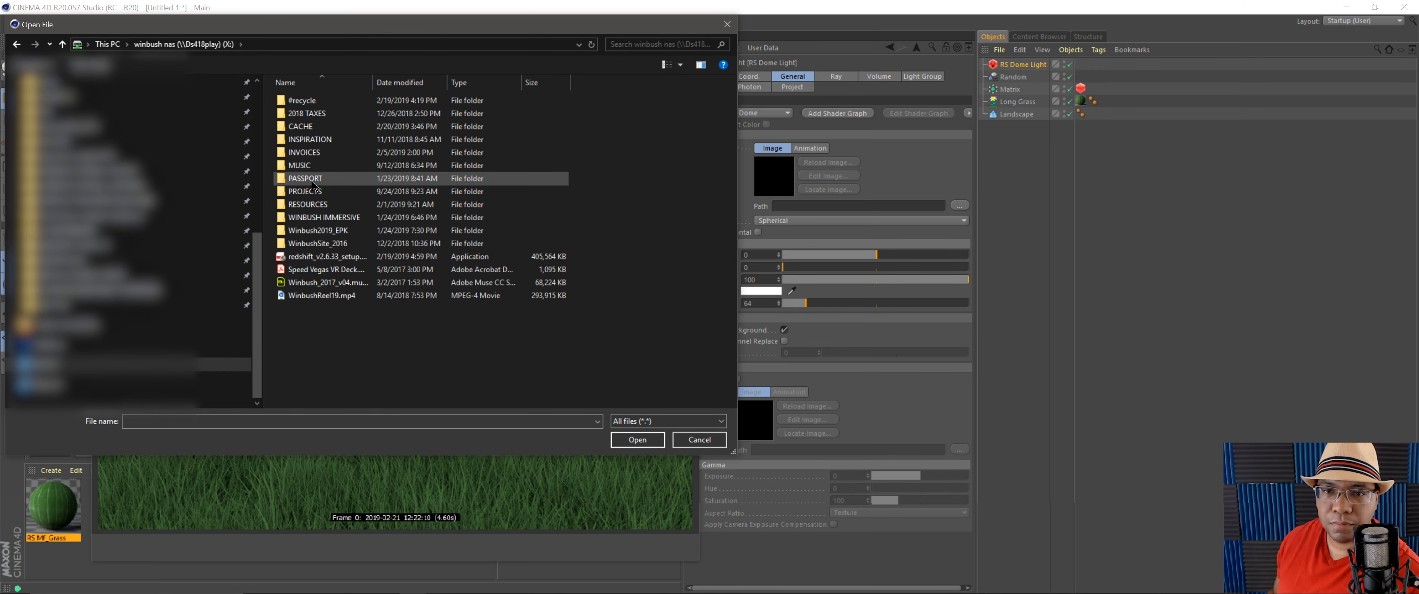
double_click(308, 204)
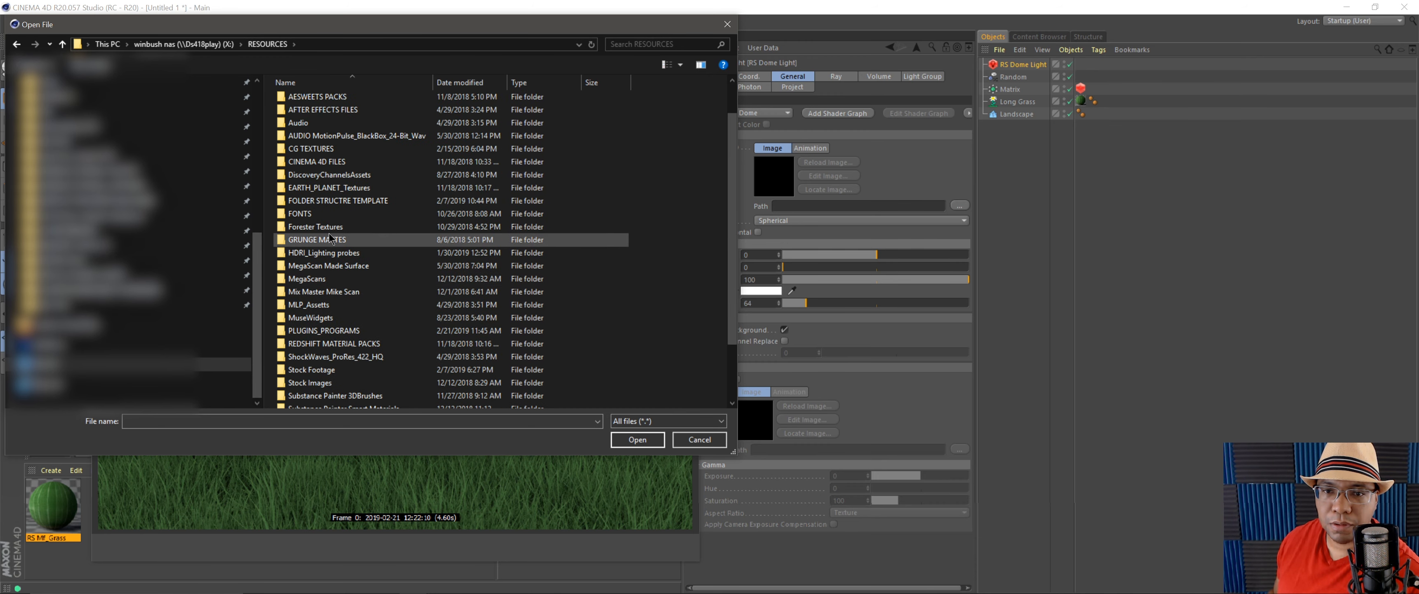
double_click(325, 252)
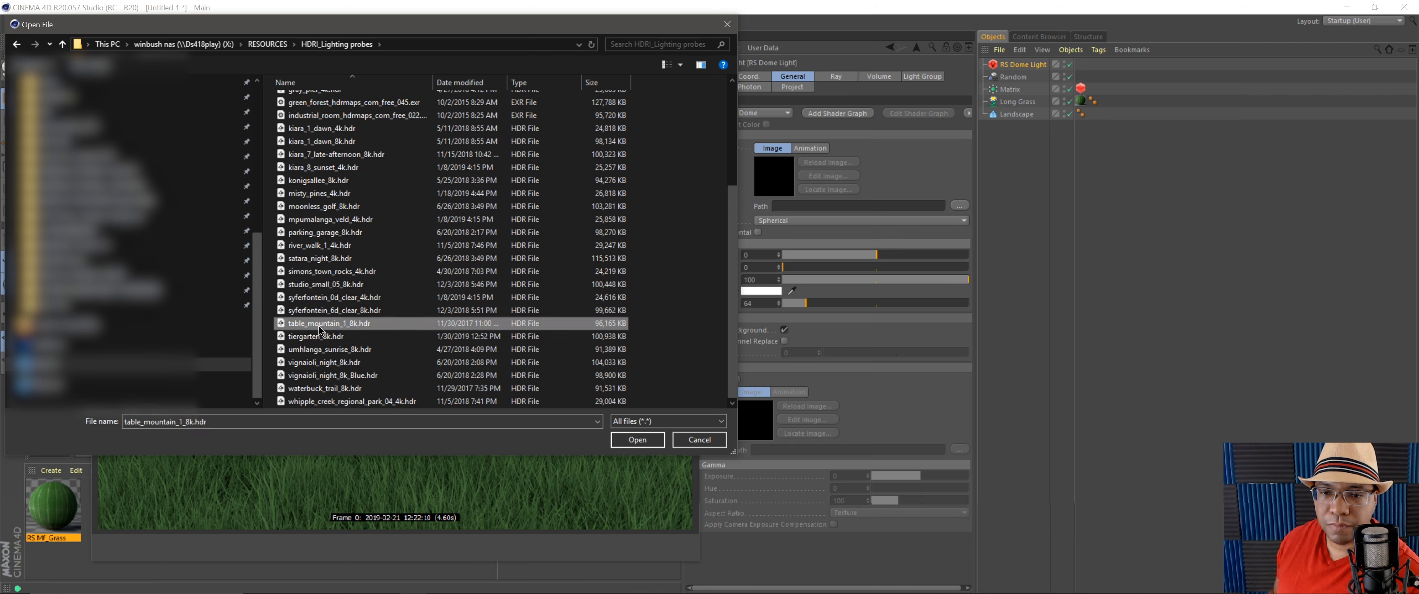
mouse_move(643, 281)
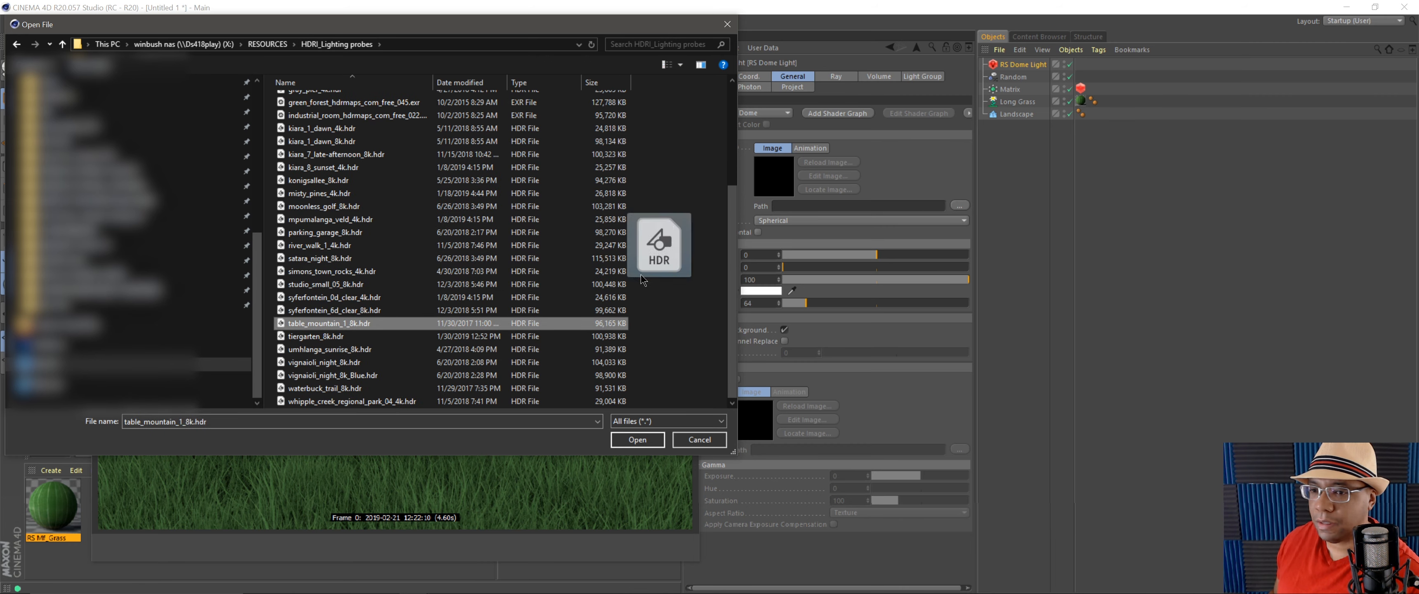
left_click(637, 439)
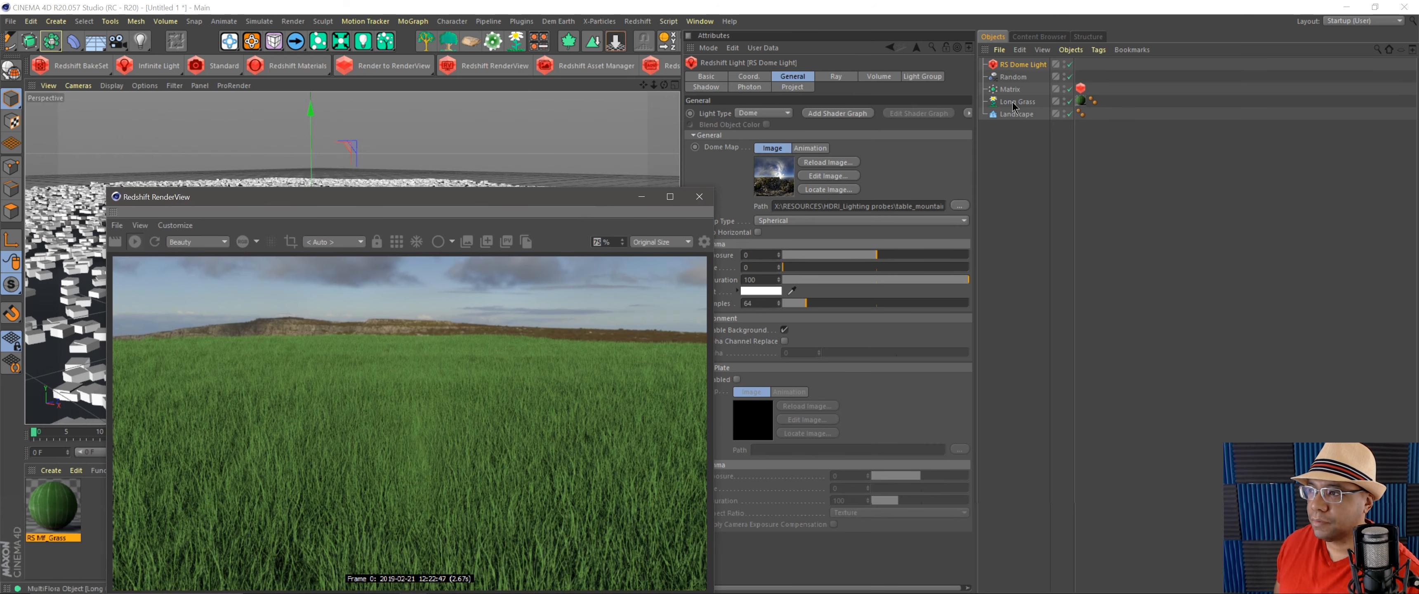
- Select the Landscape object for editing and move the RenderView window aside
left_click(1017, 113)
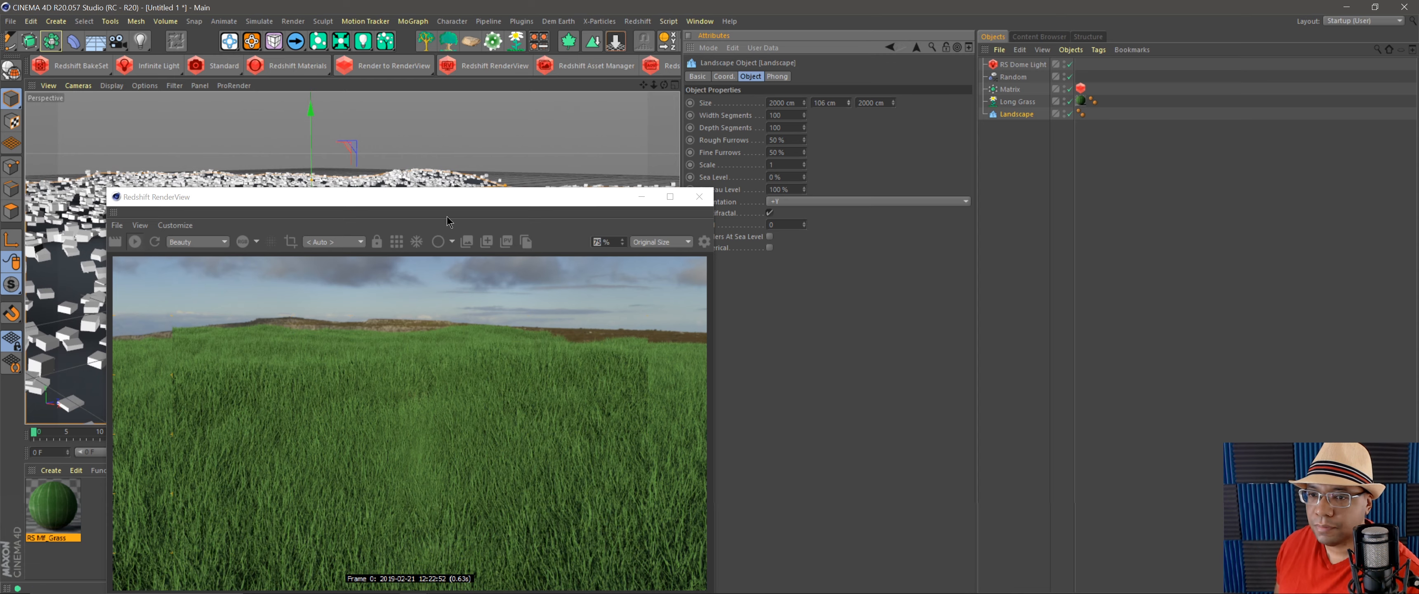
left_click_drag(408, 196, 486, 72)
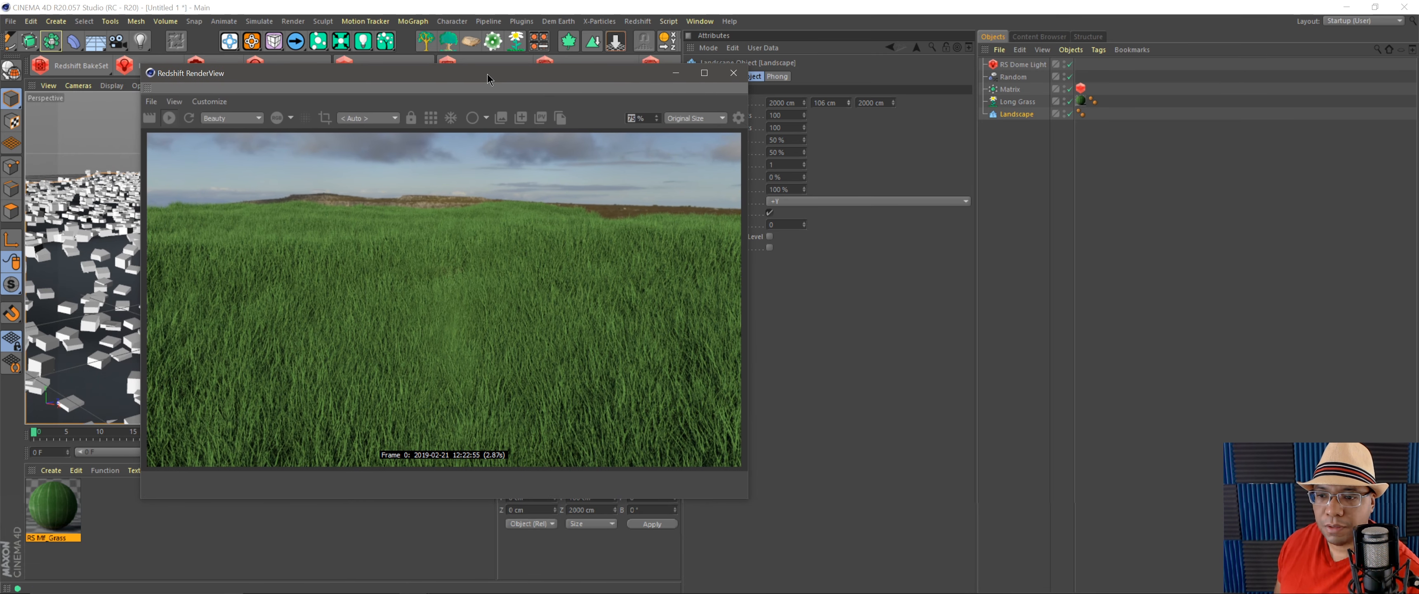